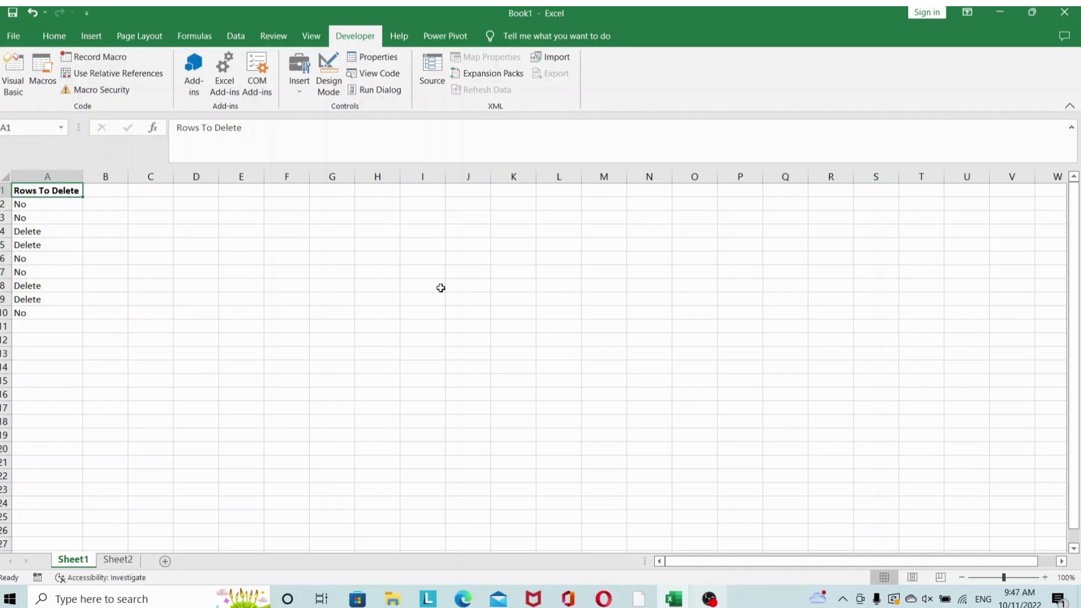
mouse_move(70, 286)
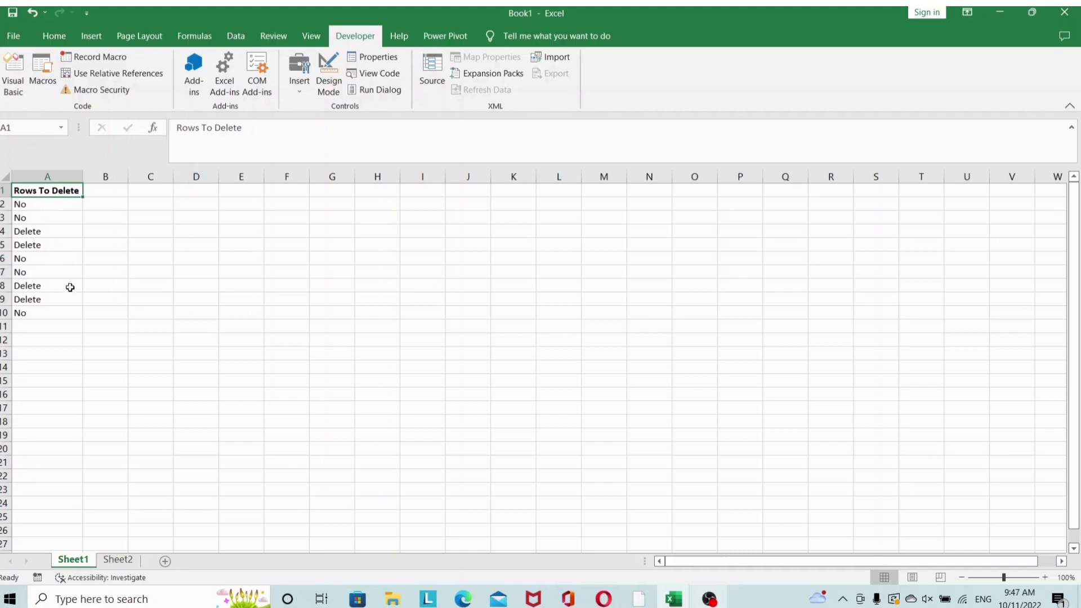
mouse_move(72, 317)
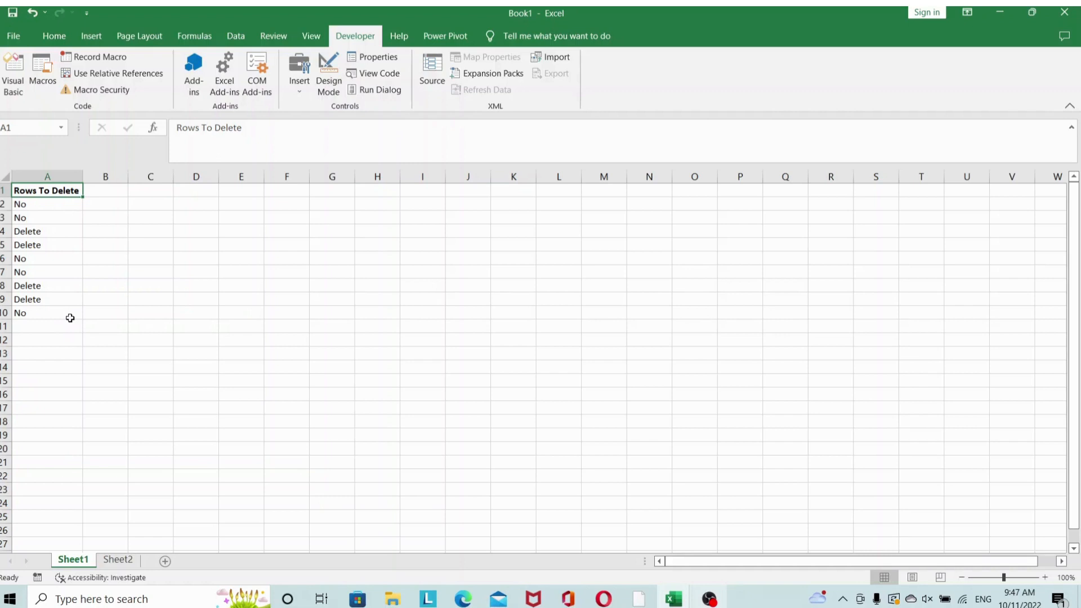
mouse_move(76, 312)
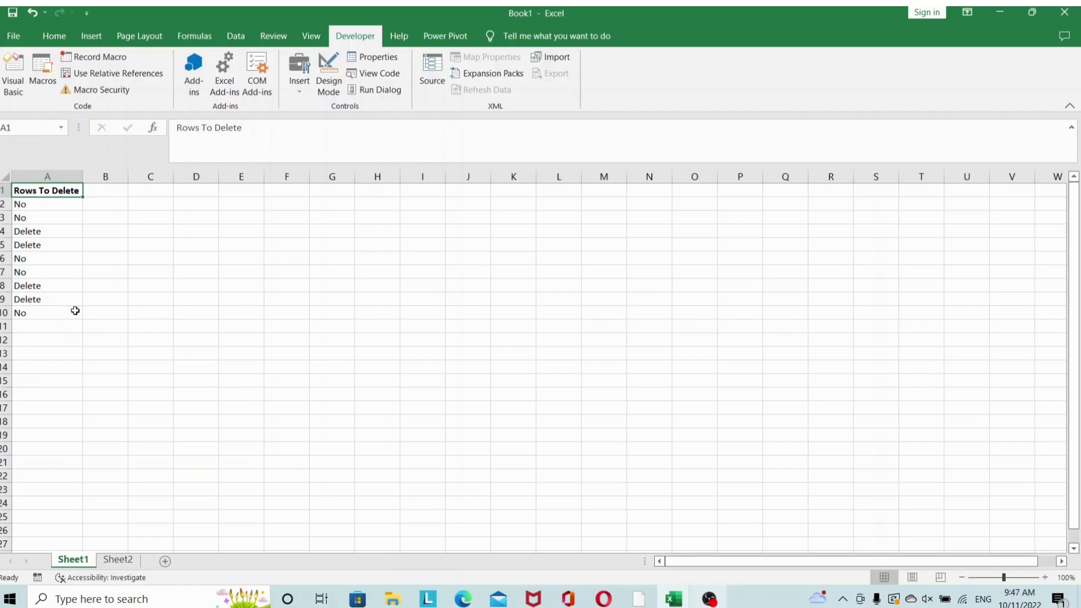
mouse_move(55, 191)
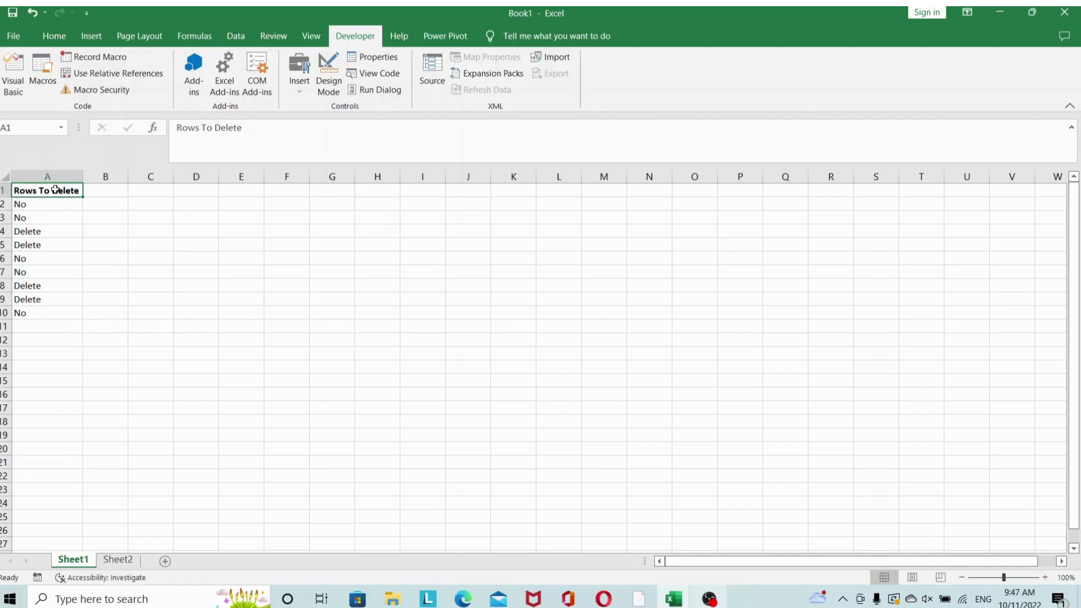
mouse_move(49, 312)
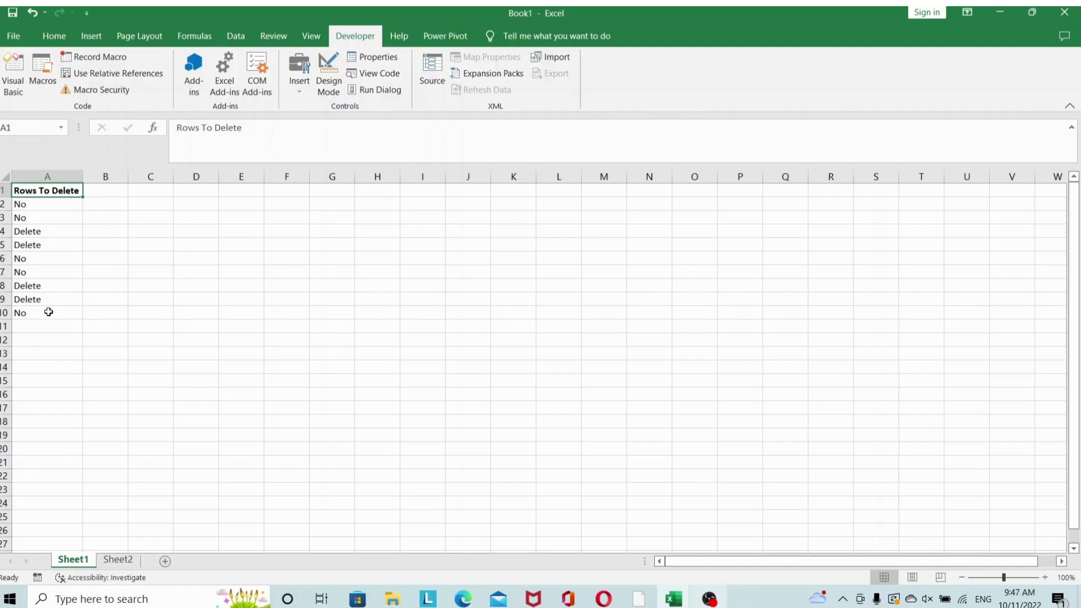
mouse_move(70, 258)
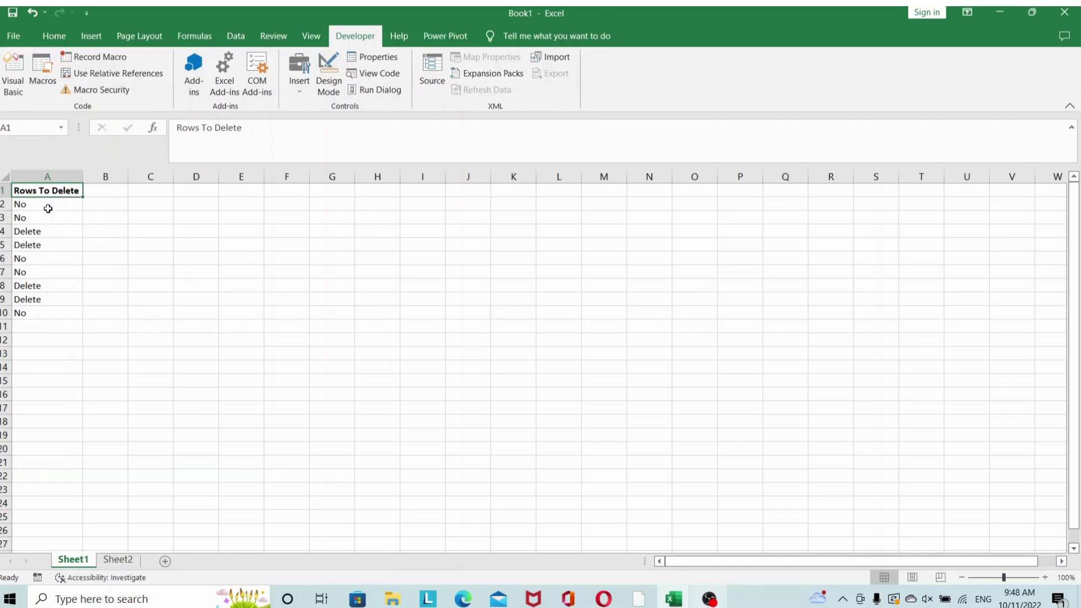
mouse_move(46, 230)
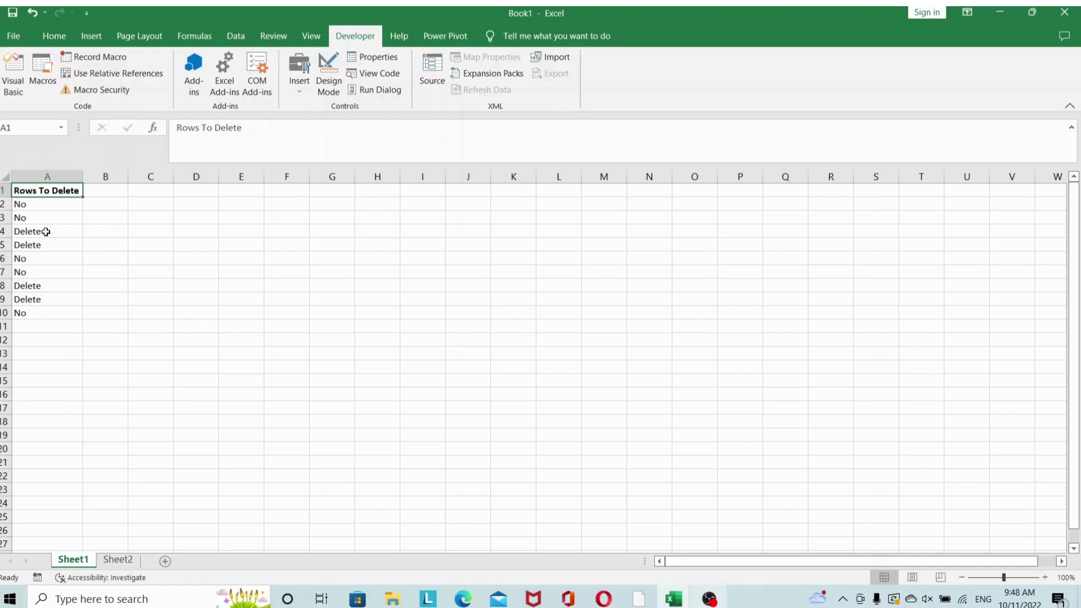
mouse_move(62, 240)
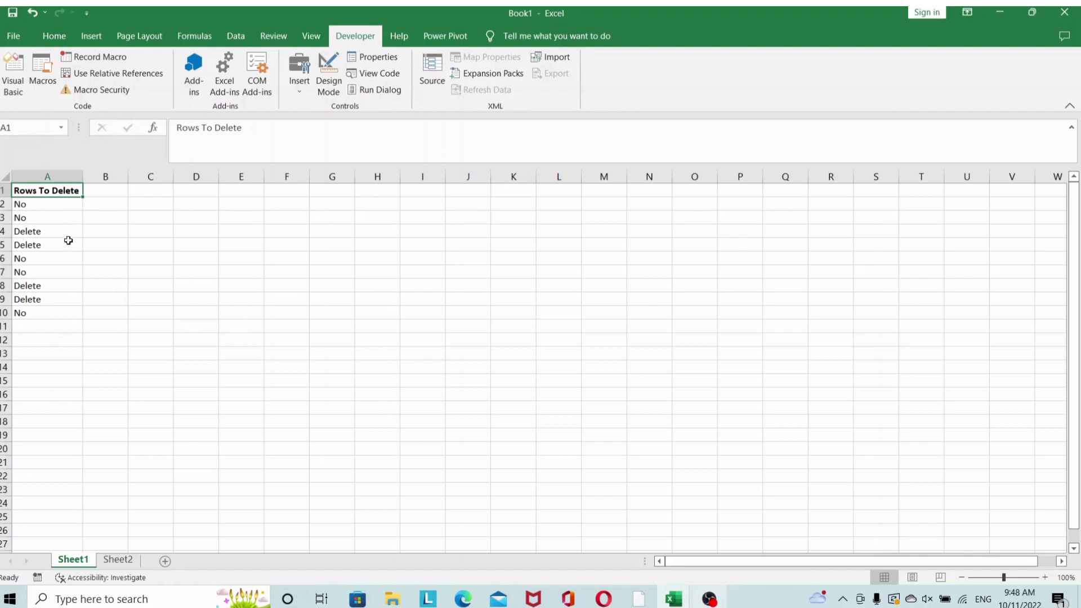
mouse_move(92, 237)
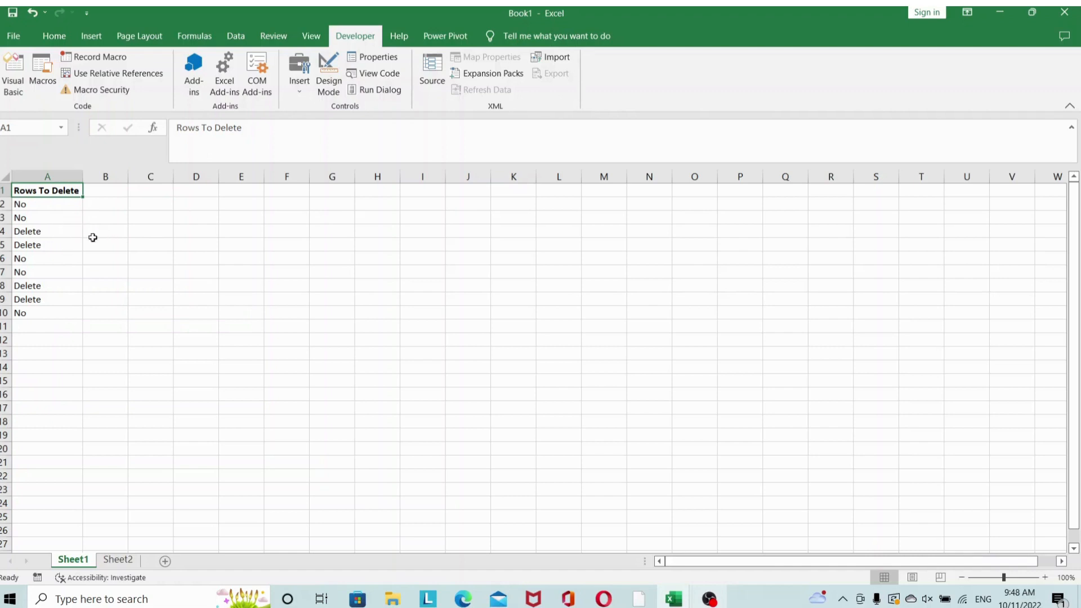
mouse_move(83, 230)
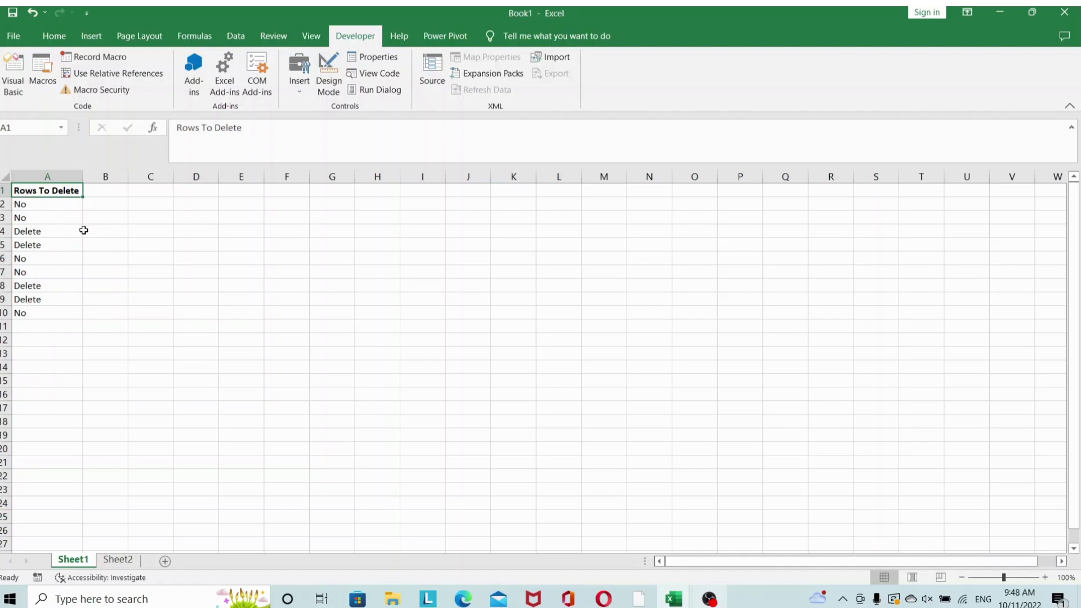
mouse_move(70, 244)
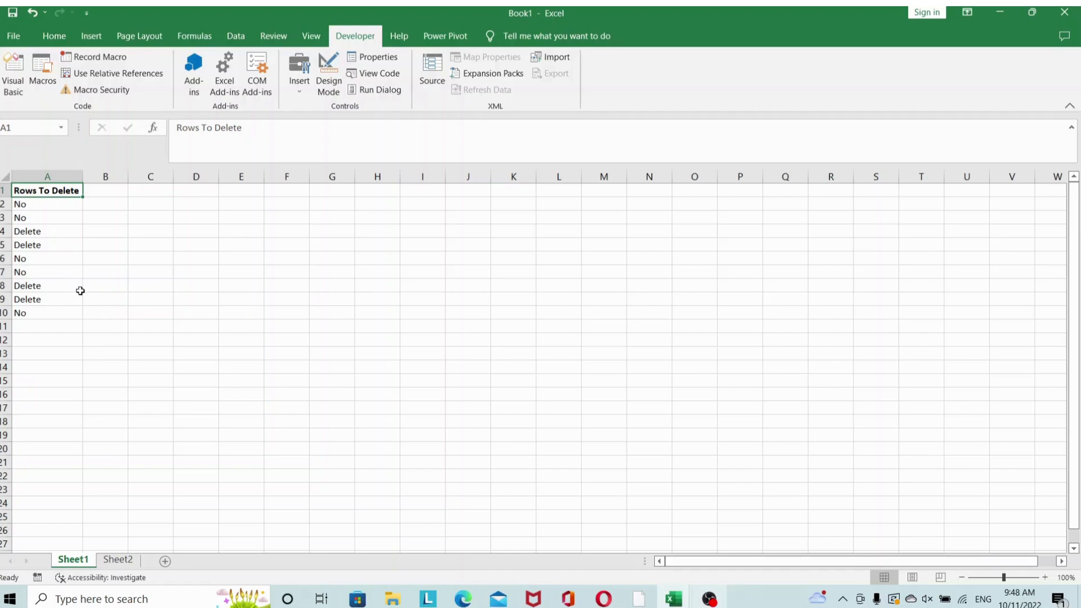
mouse_move(211, 285)
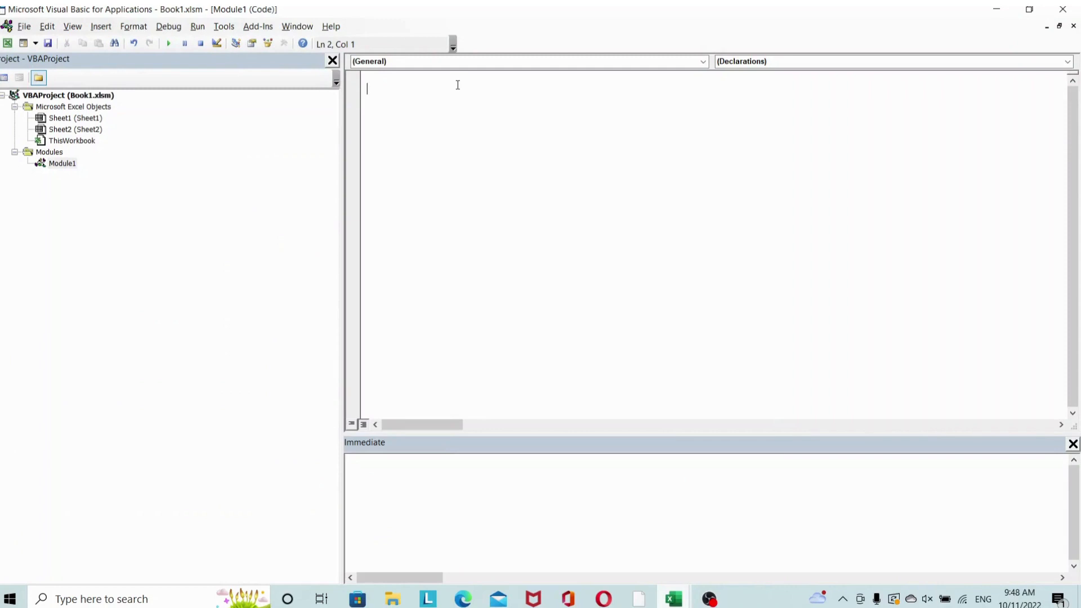
- Begin Sub DeleteRow() and declare Dim ws As Worksheet
type("Sub Delet")
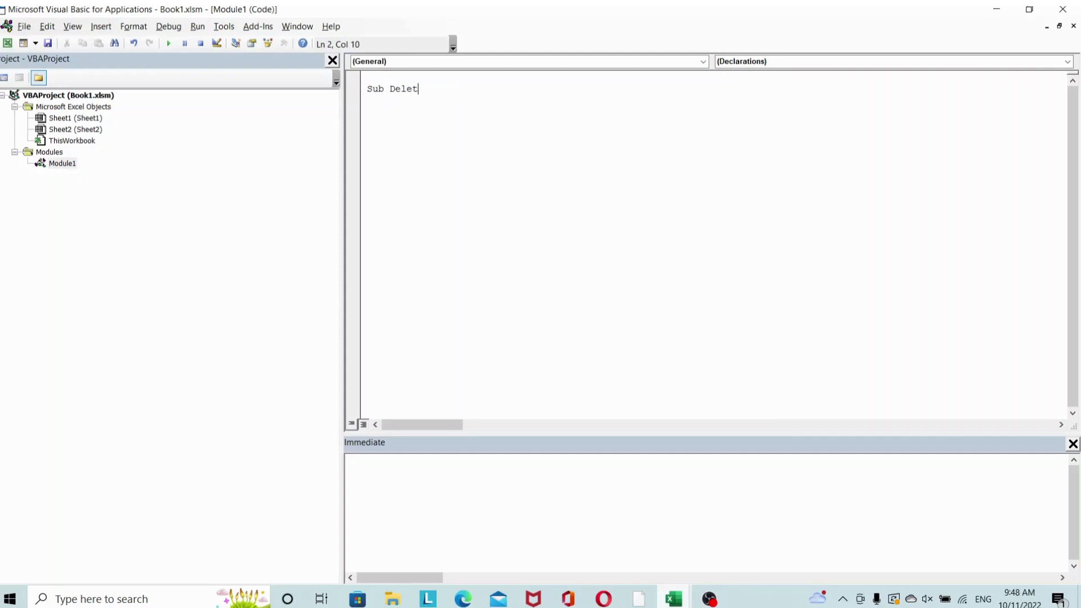
type("eRow")
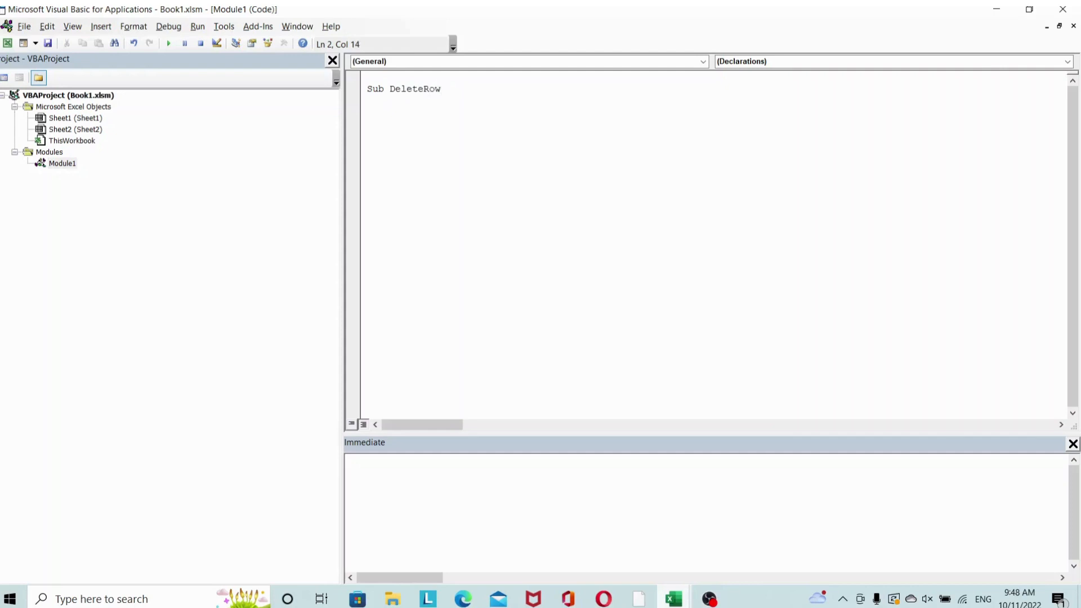
type("()")
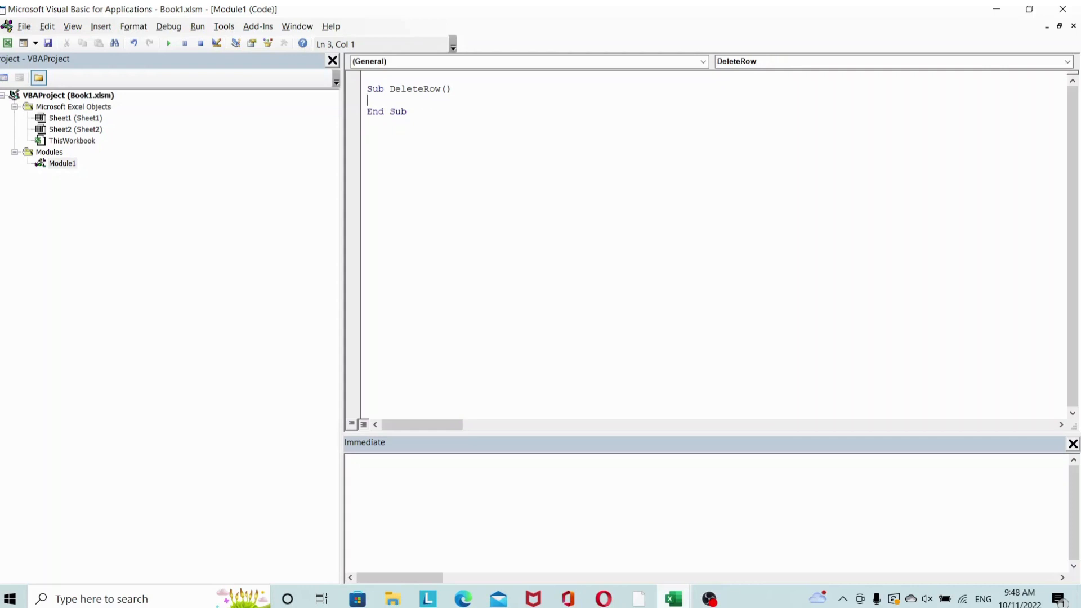
key("tab")
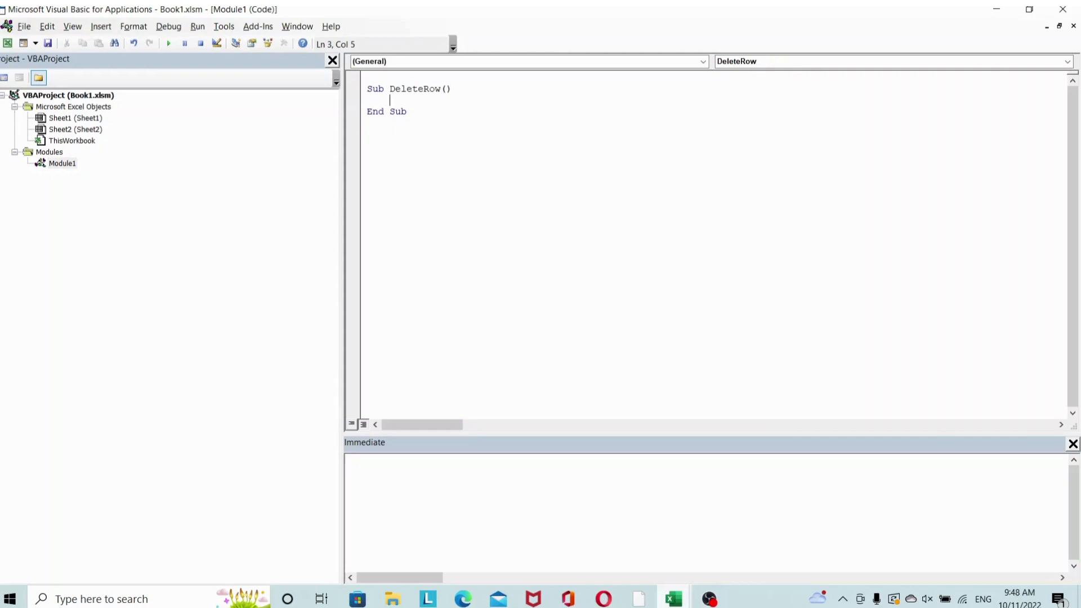
type("D")
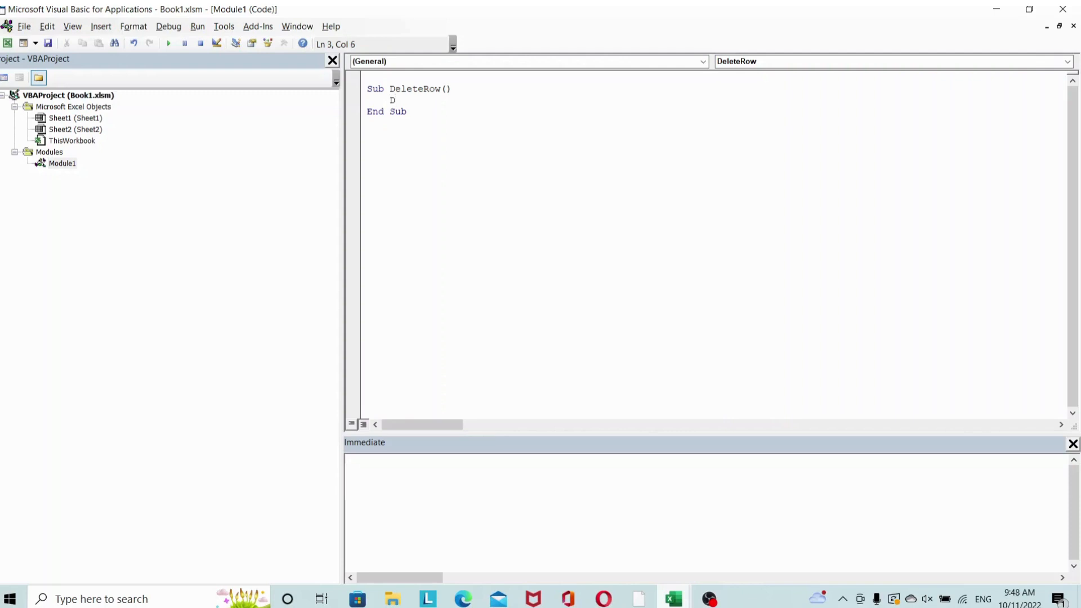
type("im ws")
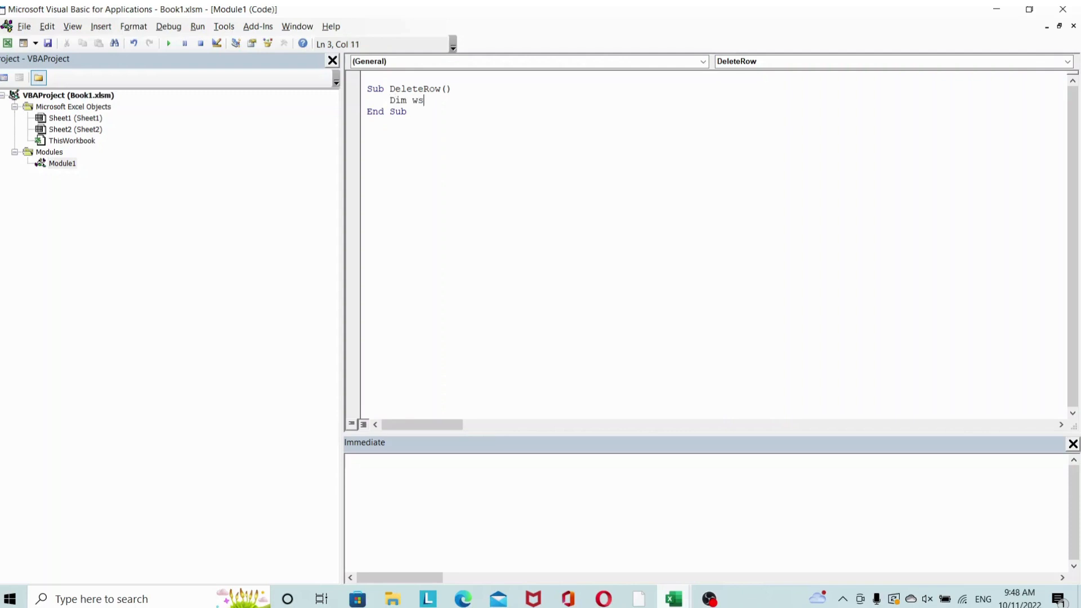
type("as wor")
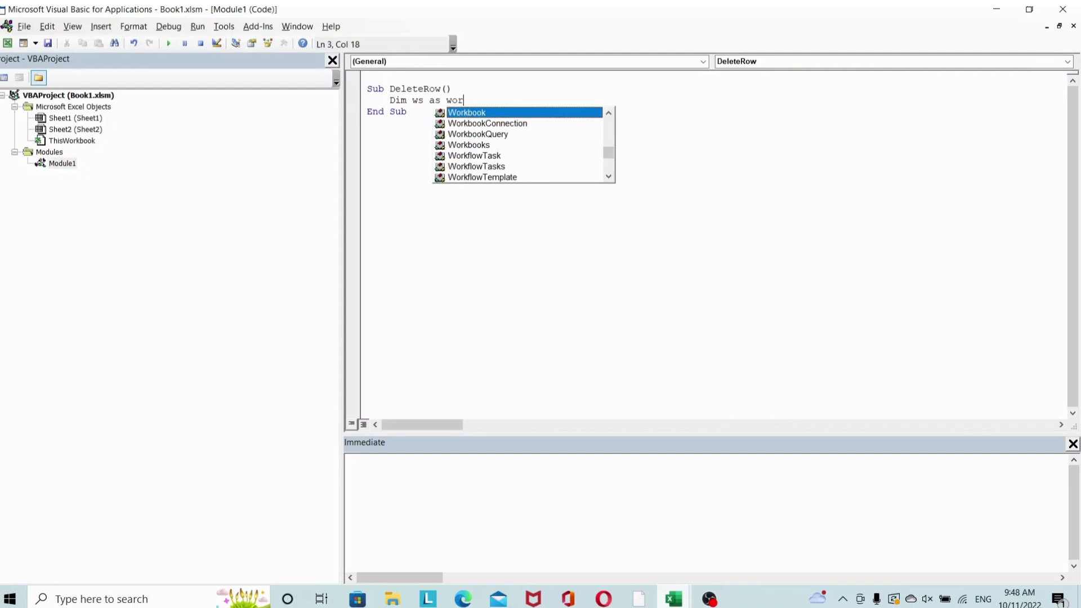
key("Return")
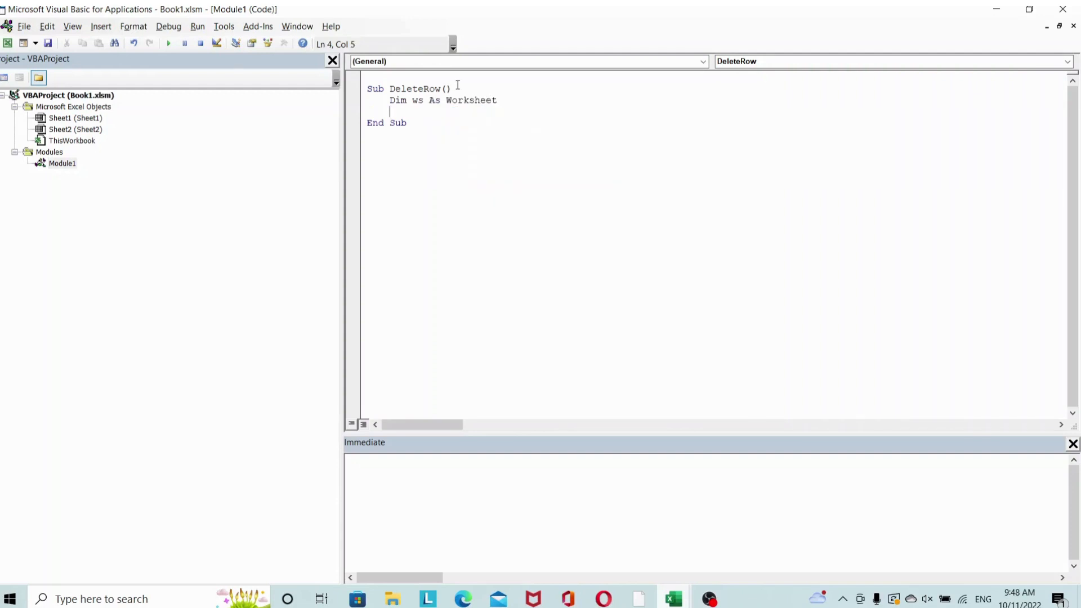
- Assign ws with Set ws = ThisWorkbook.Sheets("Sheet1")
type("set")
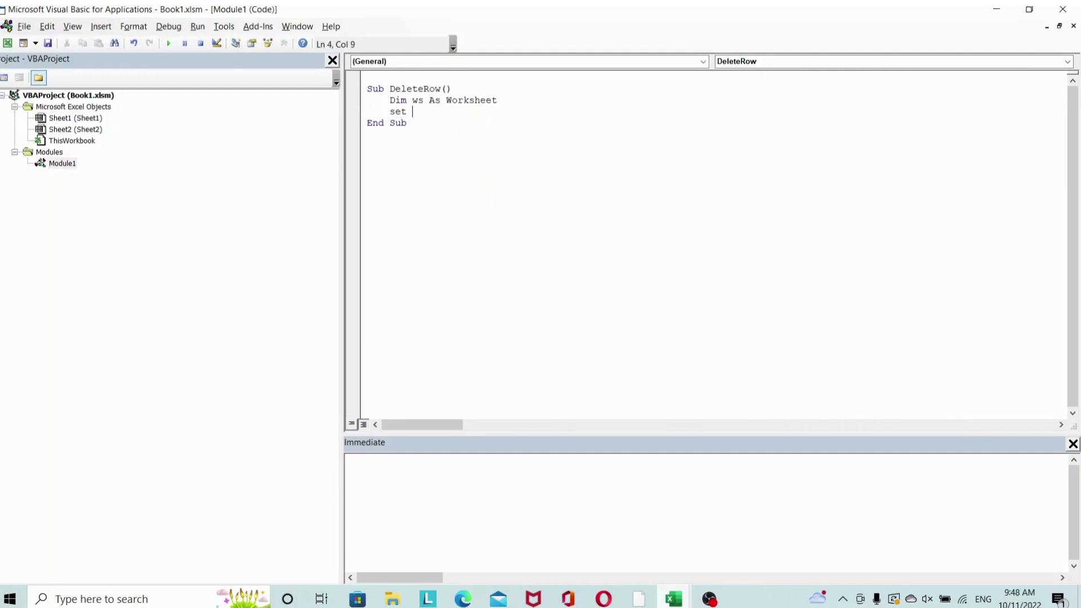
type("ws =")
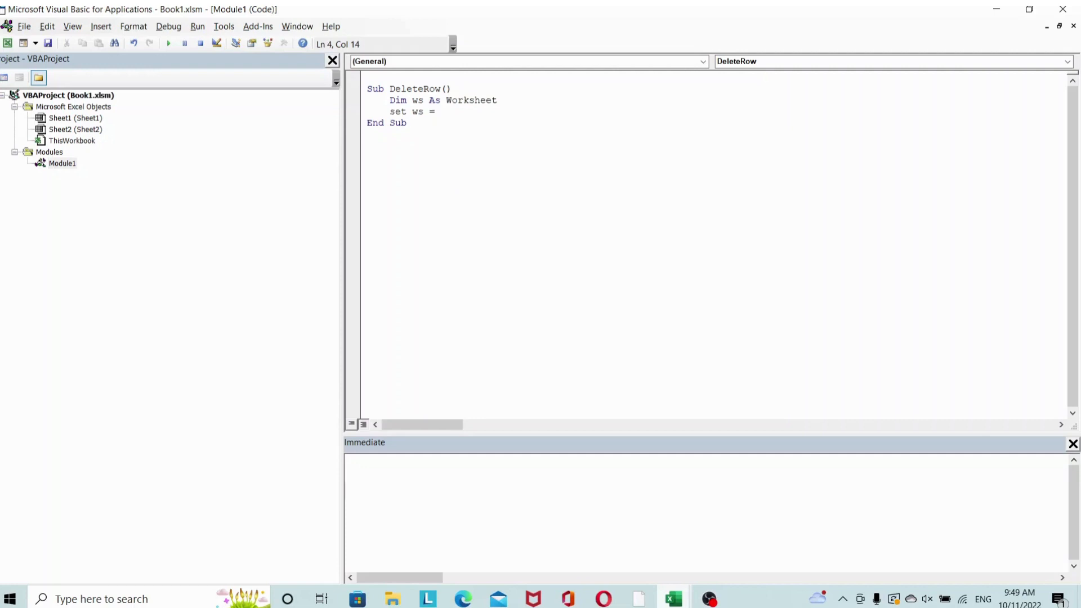
type("Thi")
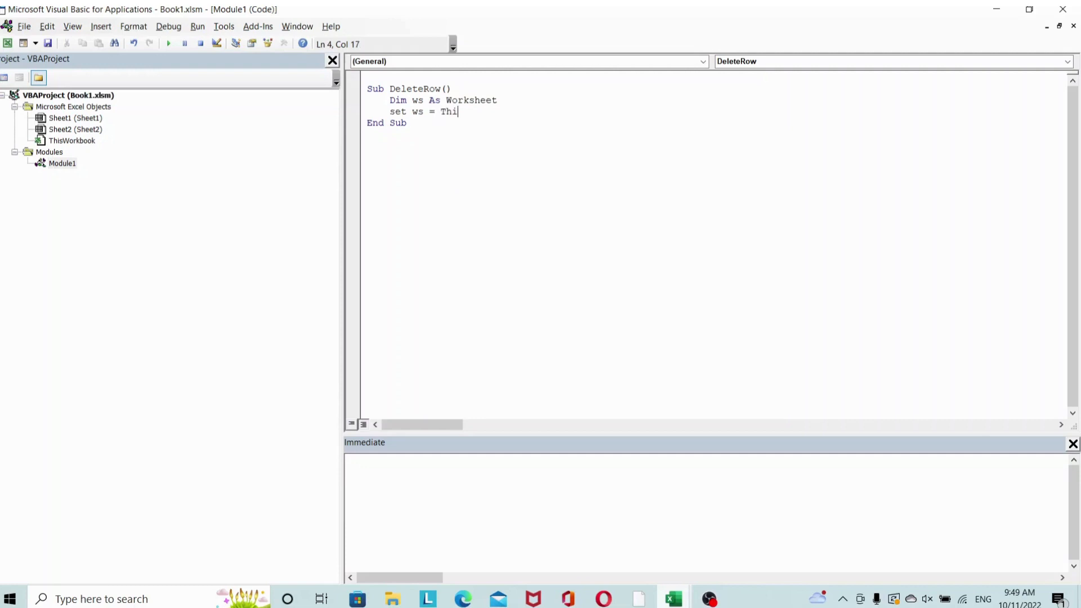
type("sWorkbook")
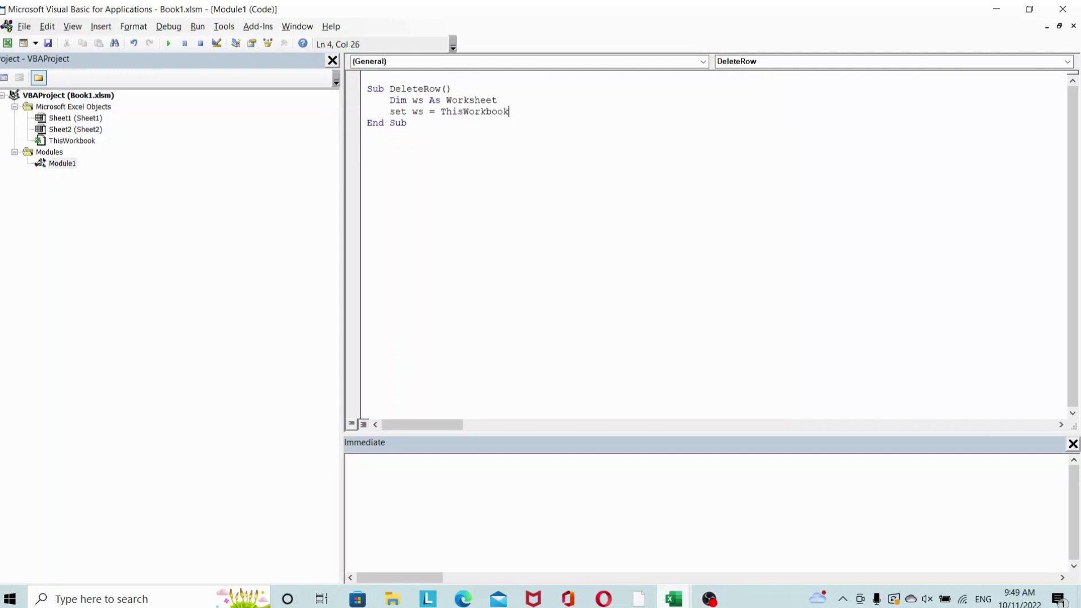
type(".Sheets(")
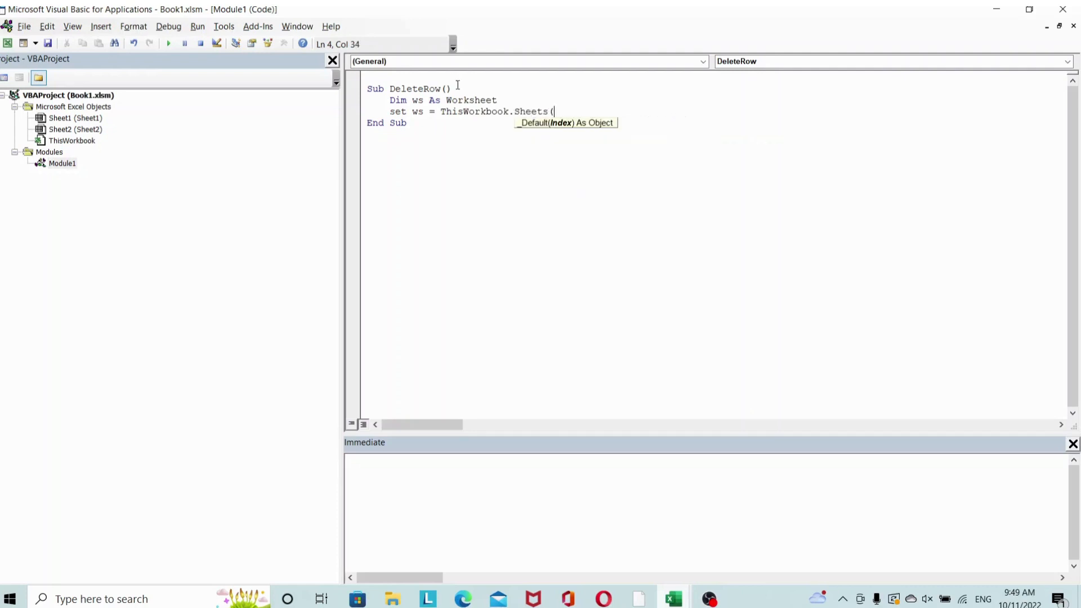
type("\"")
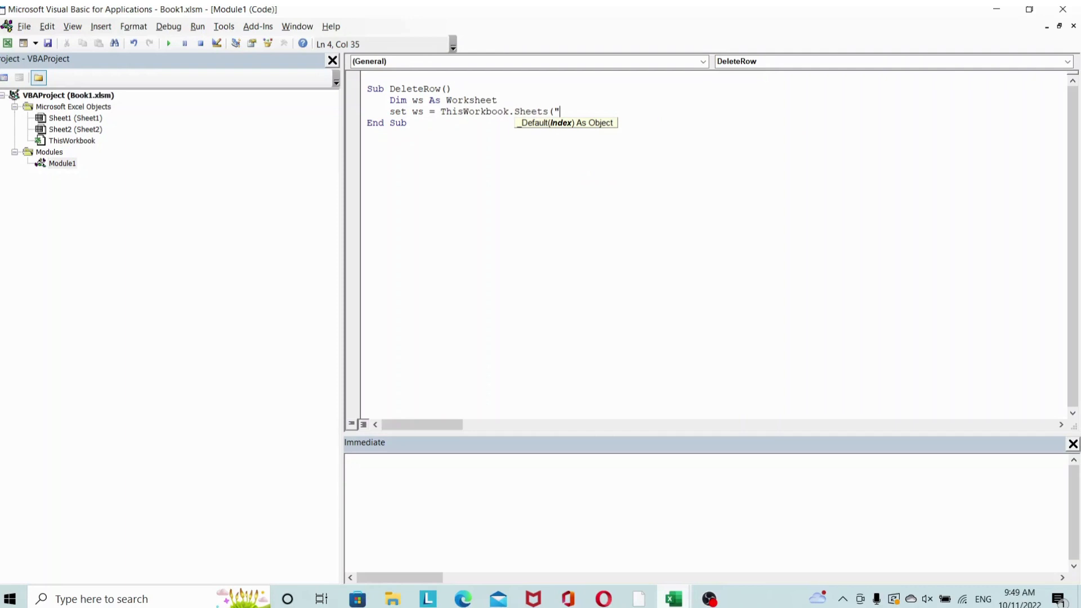
type("Sheet1\"")
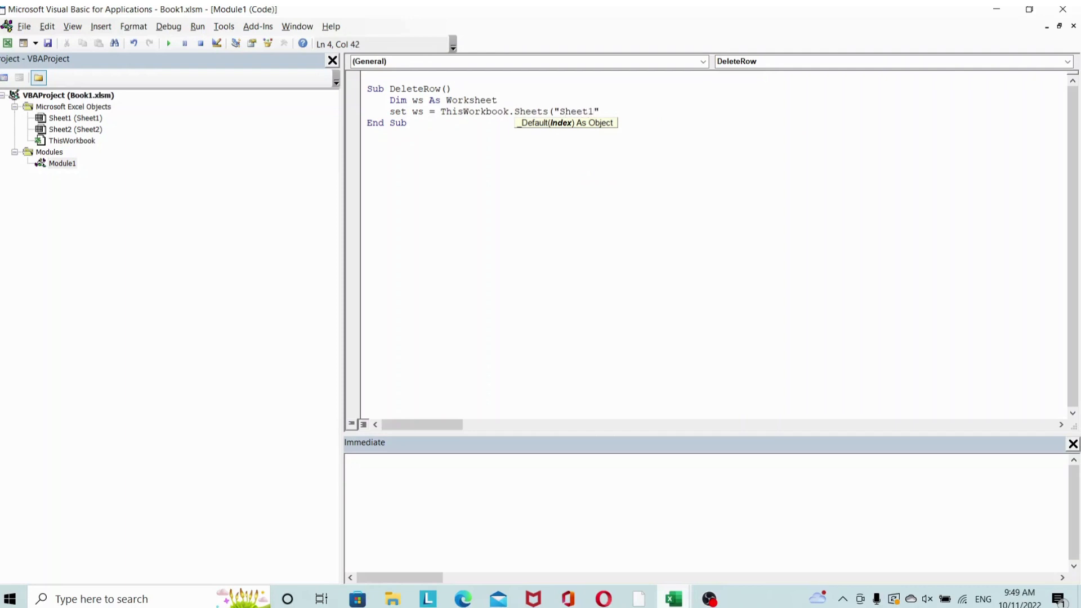
key("enter")
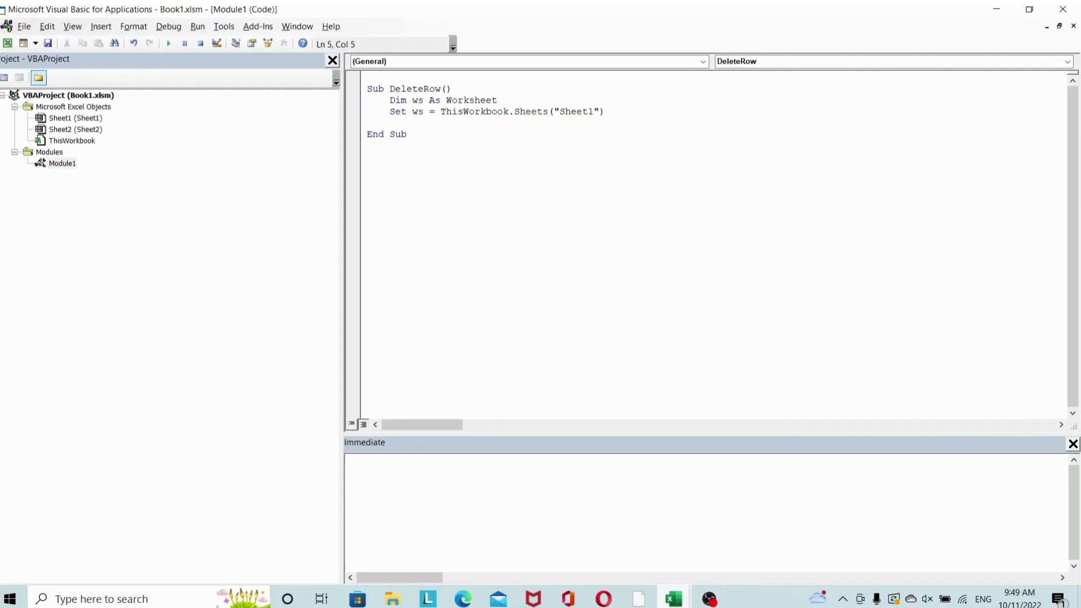
- Write the loop For i = 1 To 10 closed by Next i
type("For")
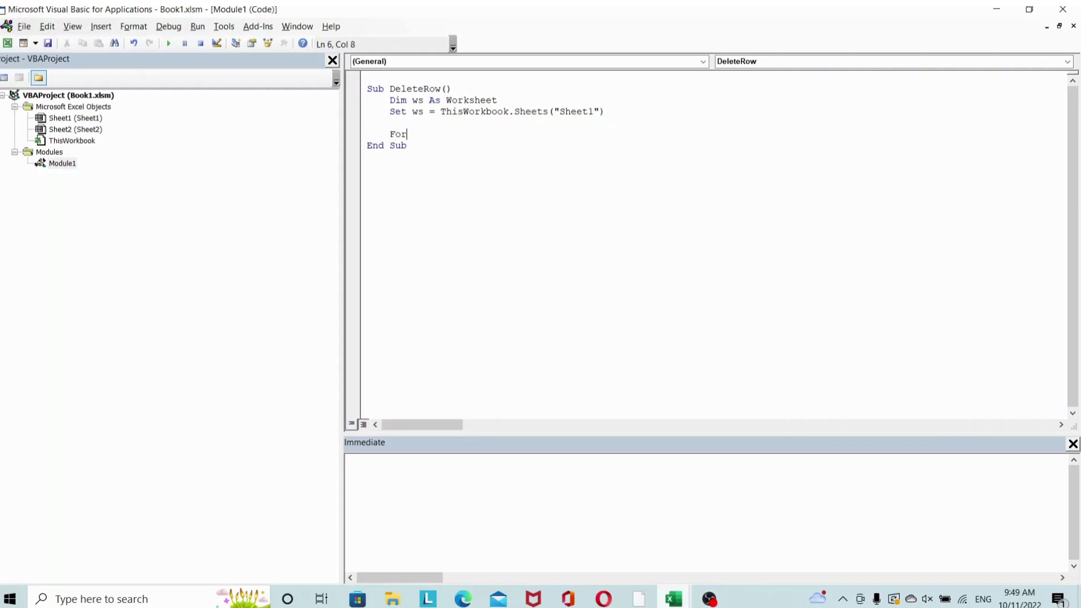
type("i =")
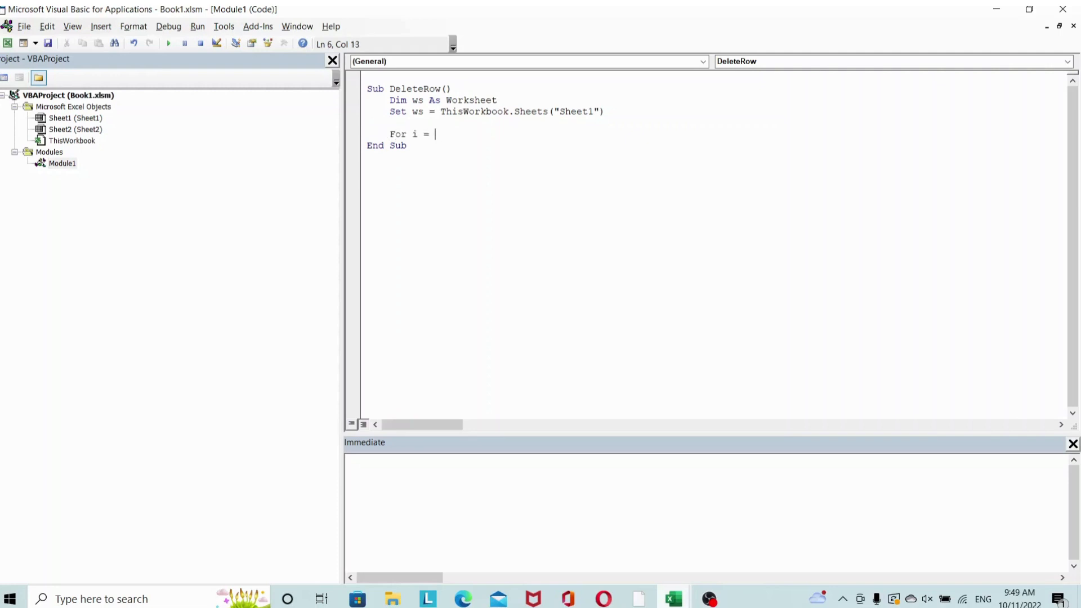
type("1 to 10")
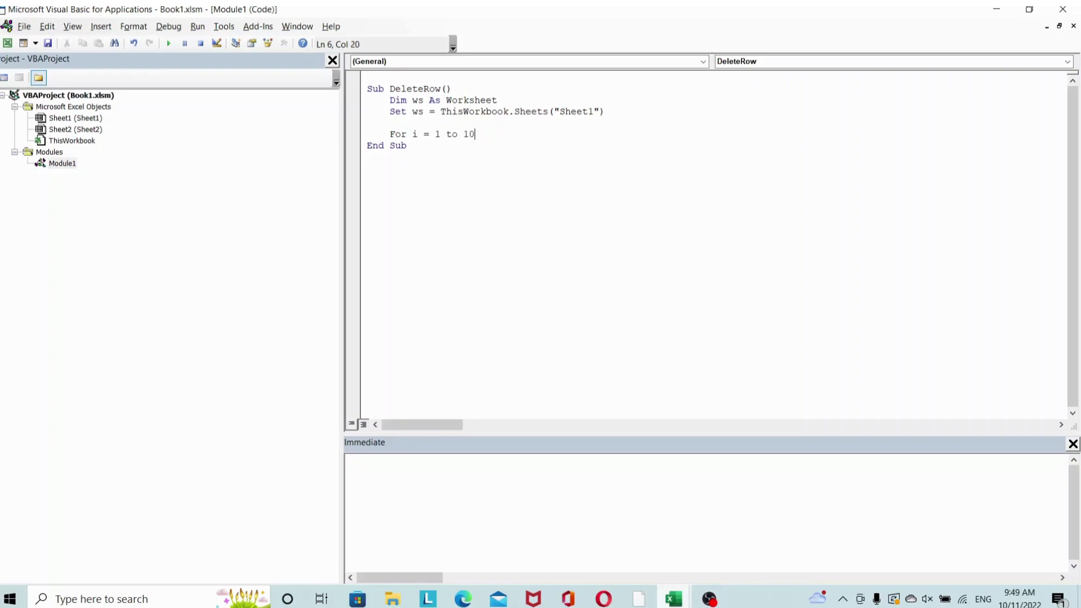
mouse_move(317, 109)
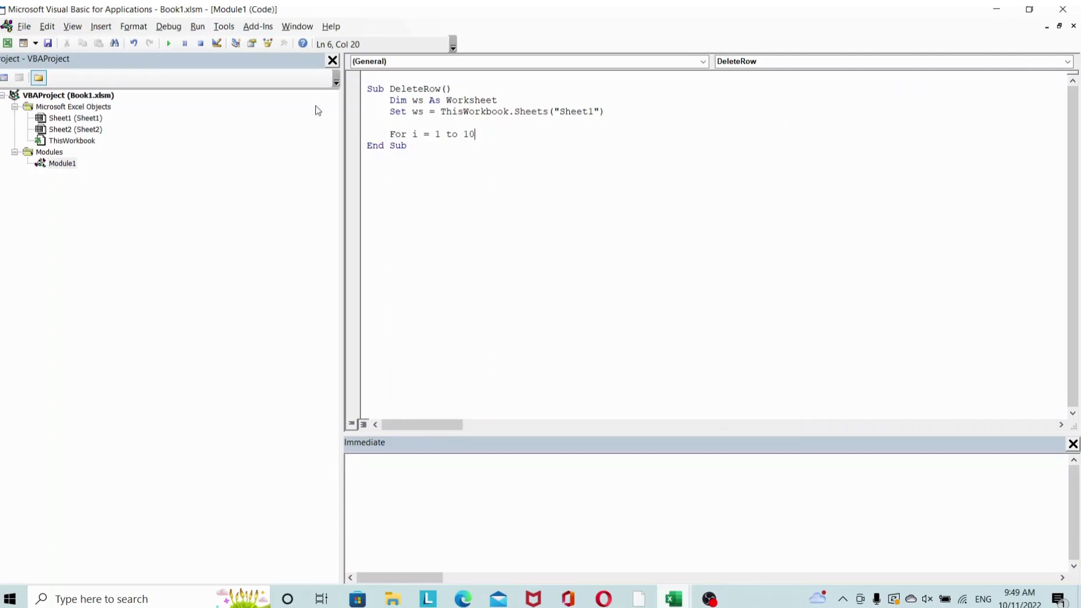
mouse_move(466, 130)
type("Ne")
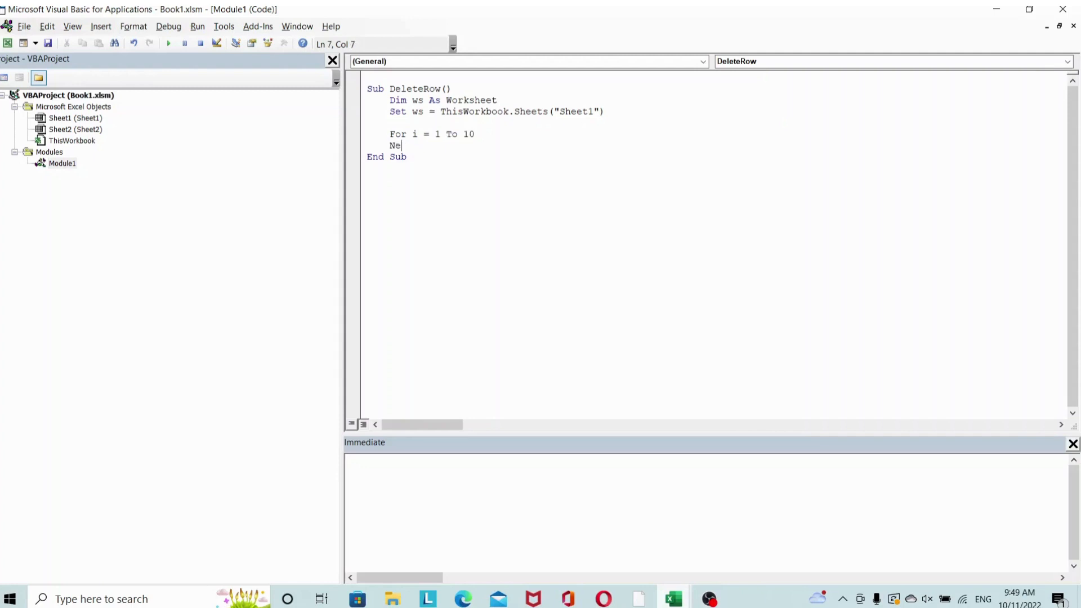
type("xt i")
type("if ws.Cells(i")
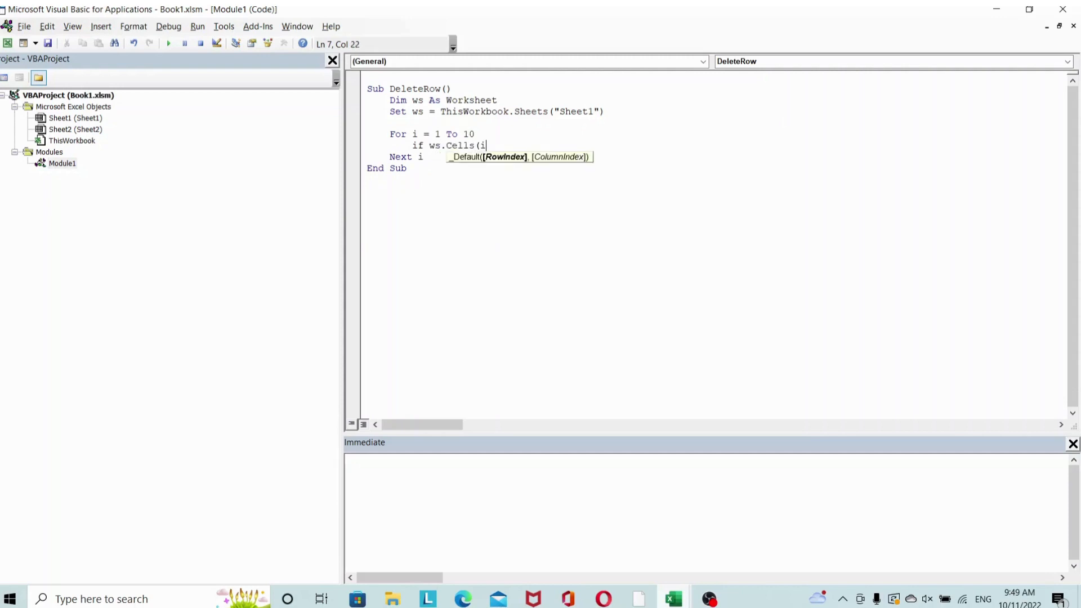
- Add the condition If ws.Cells(i, 1).Value = "Delete" Then
type(",")
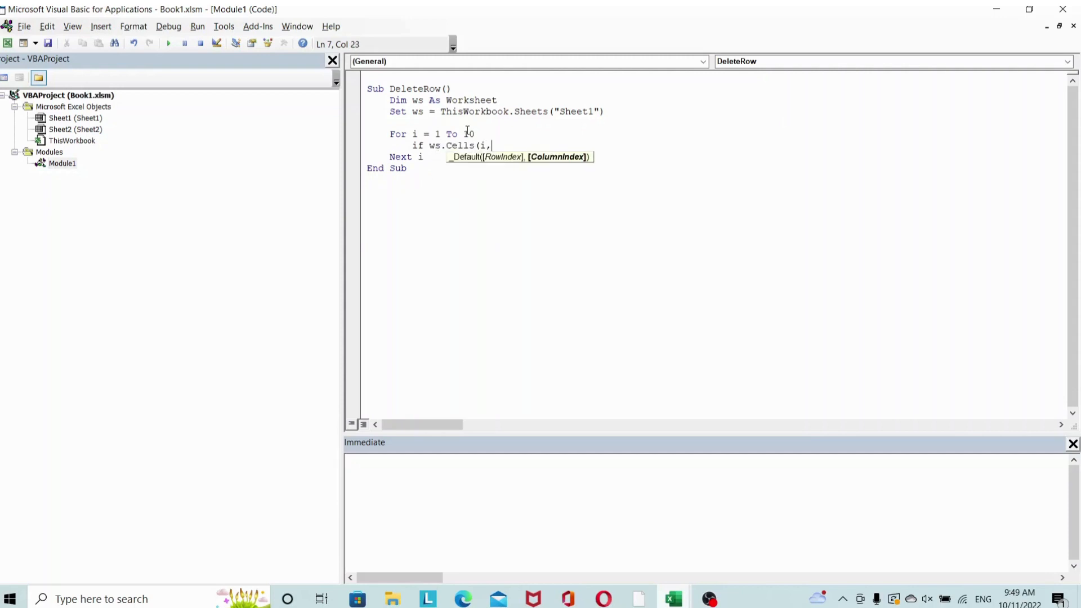
type("1")
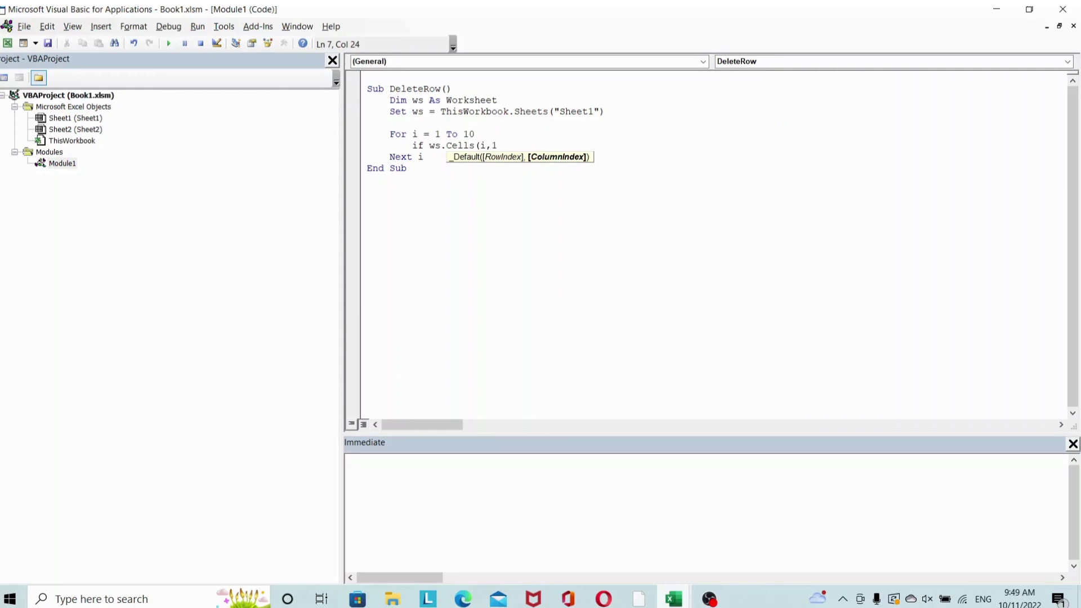
type(").")
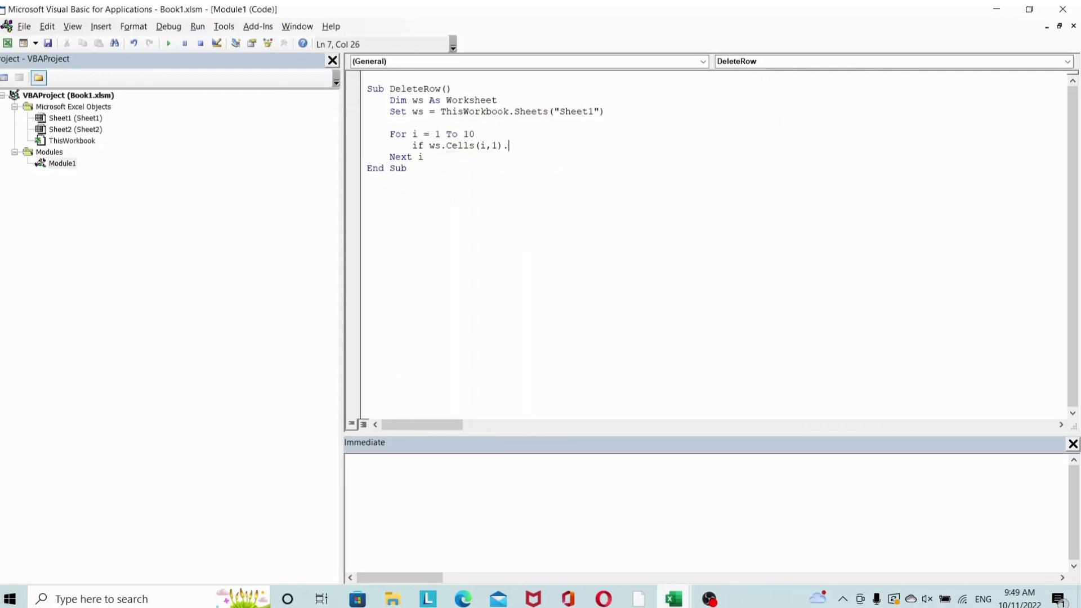
type("value = \"")
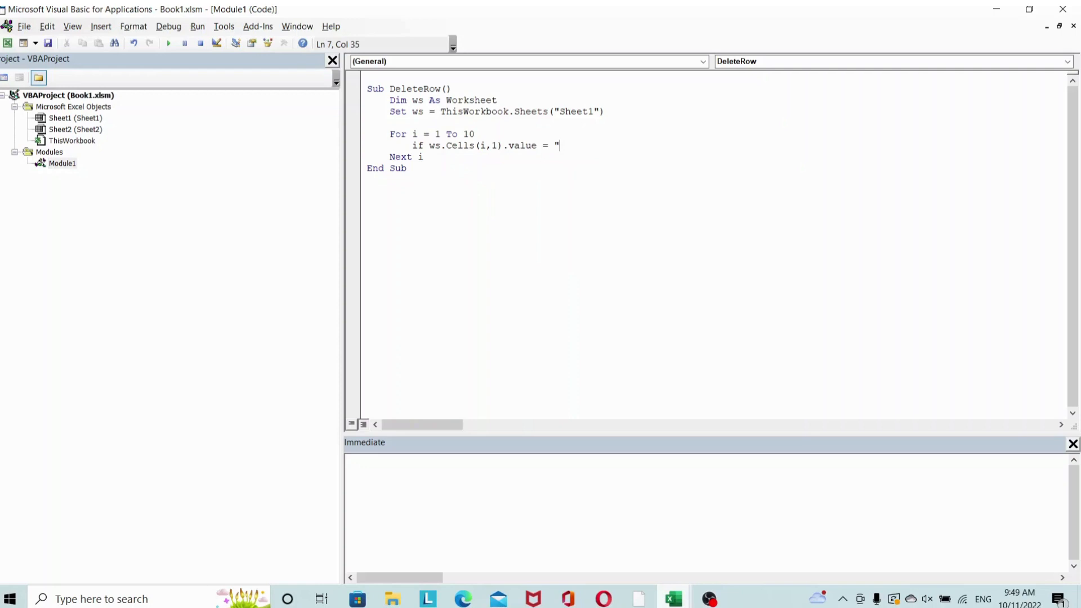
type("Delete\" Then")
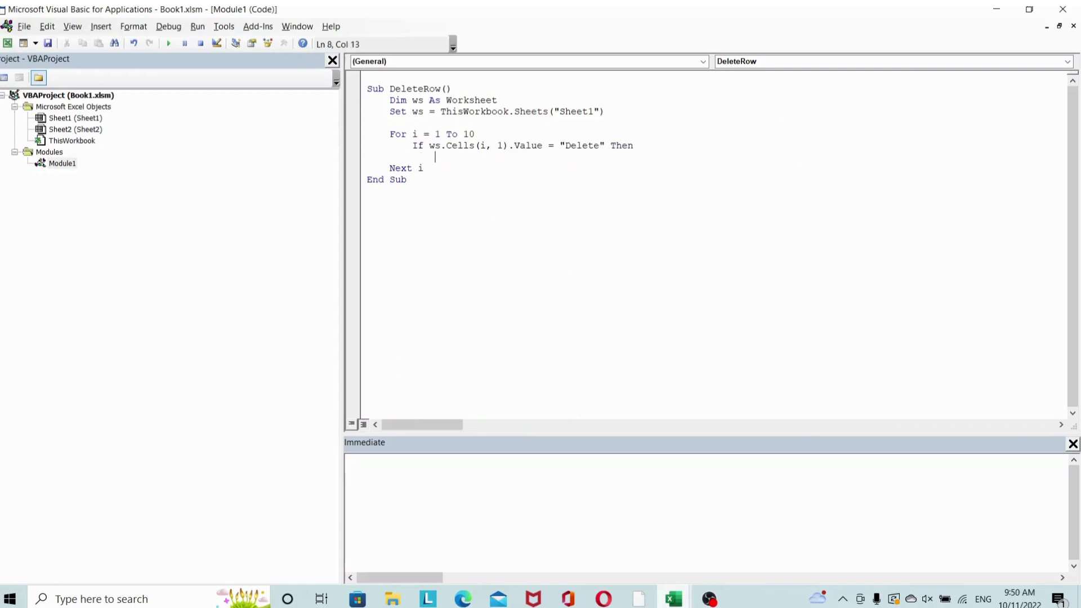
- Delete the matching row with ws.Rows(i).Delete and close with End If
type("ws.")
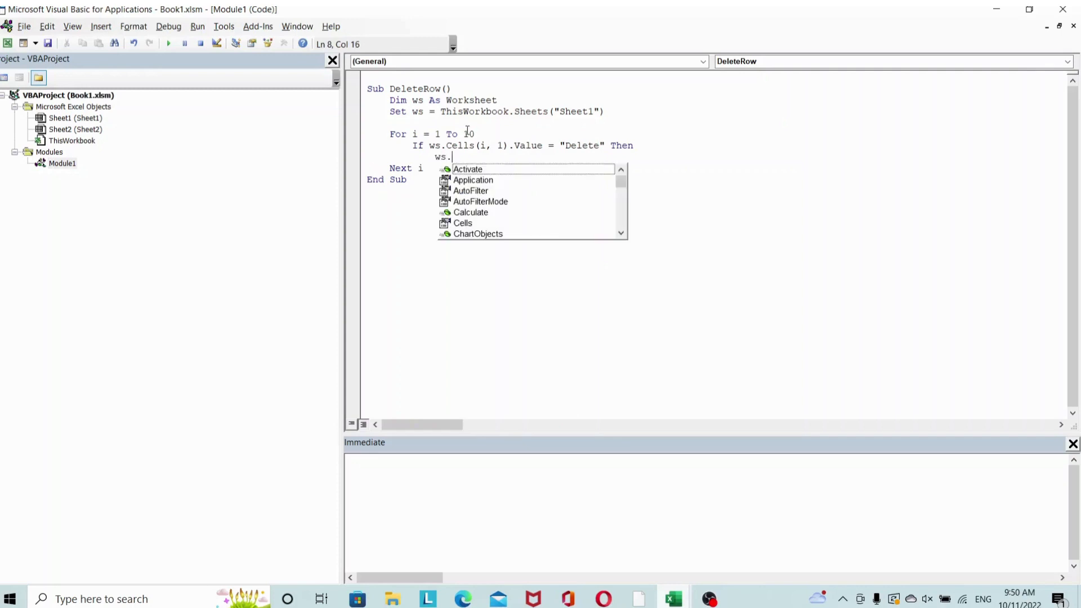
type("Rows(")
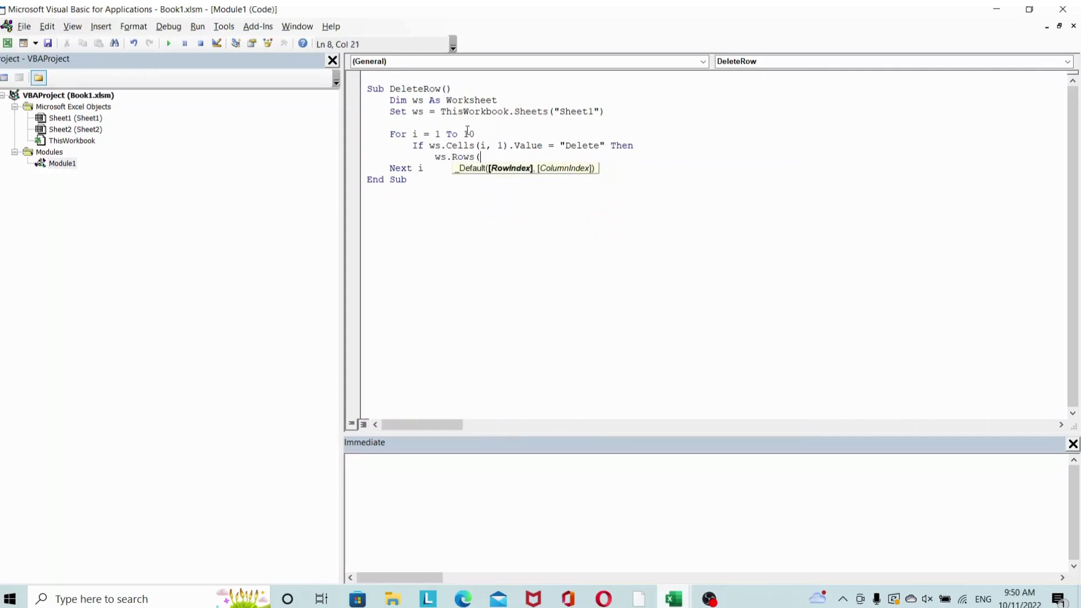
type("i)")
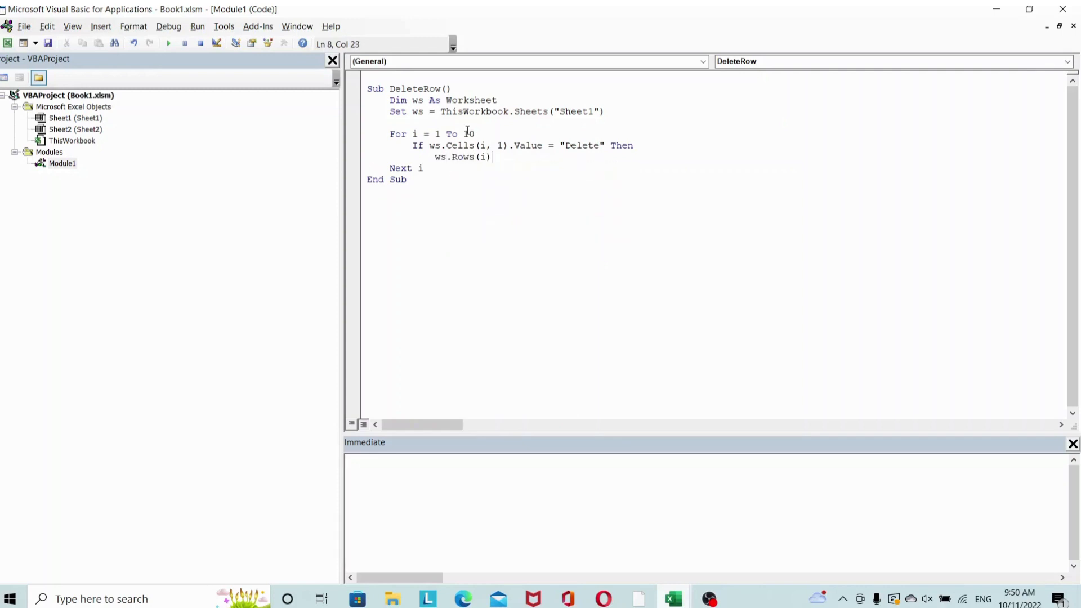
type(".delete")
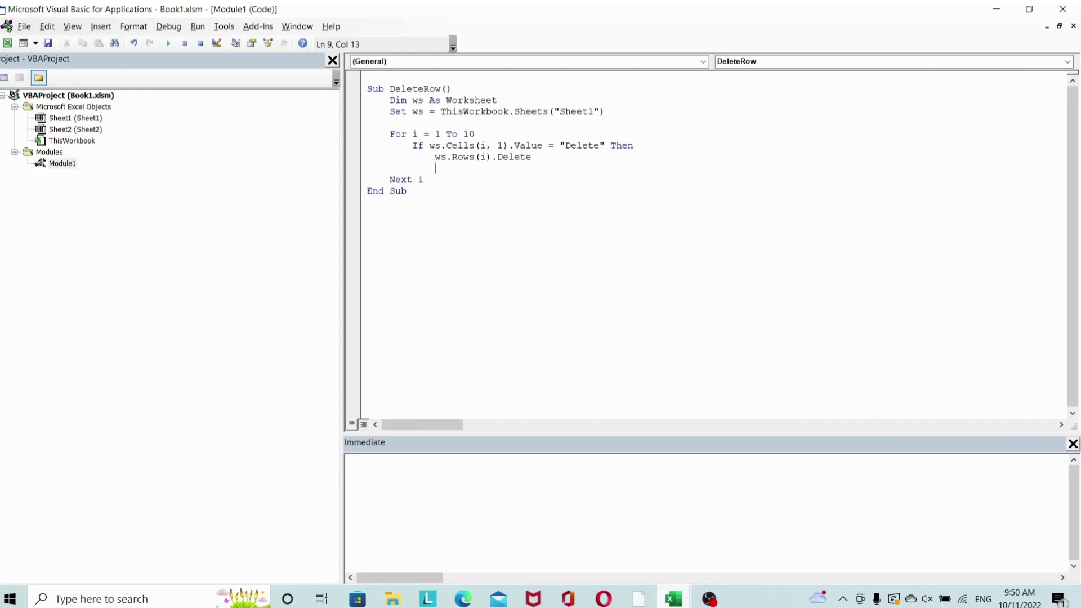
type("E")
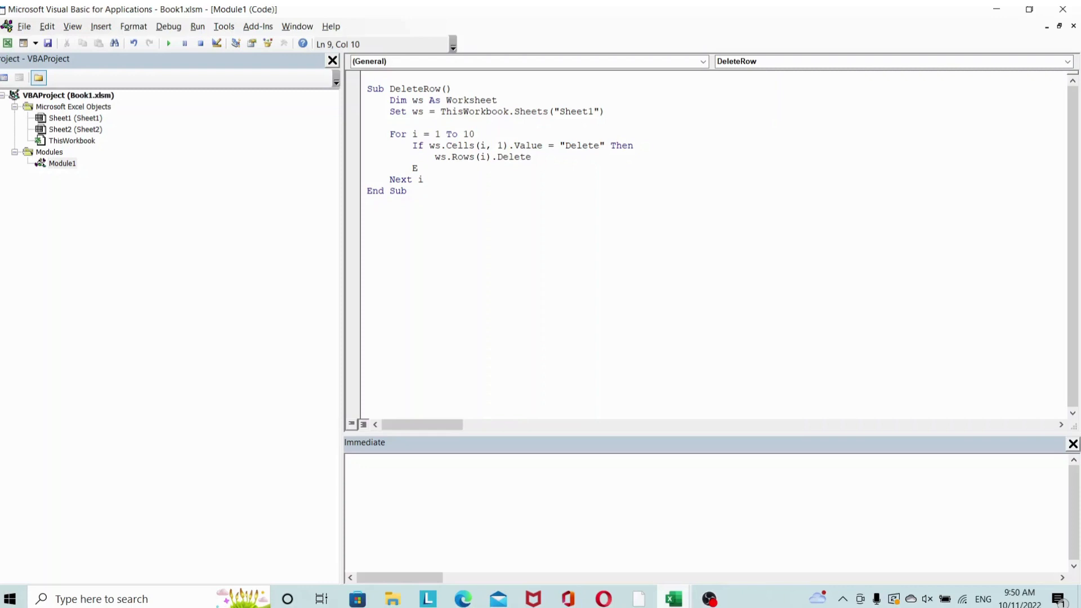
type("nd If")
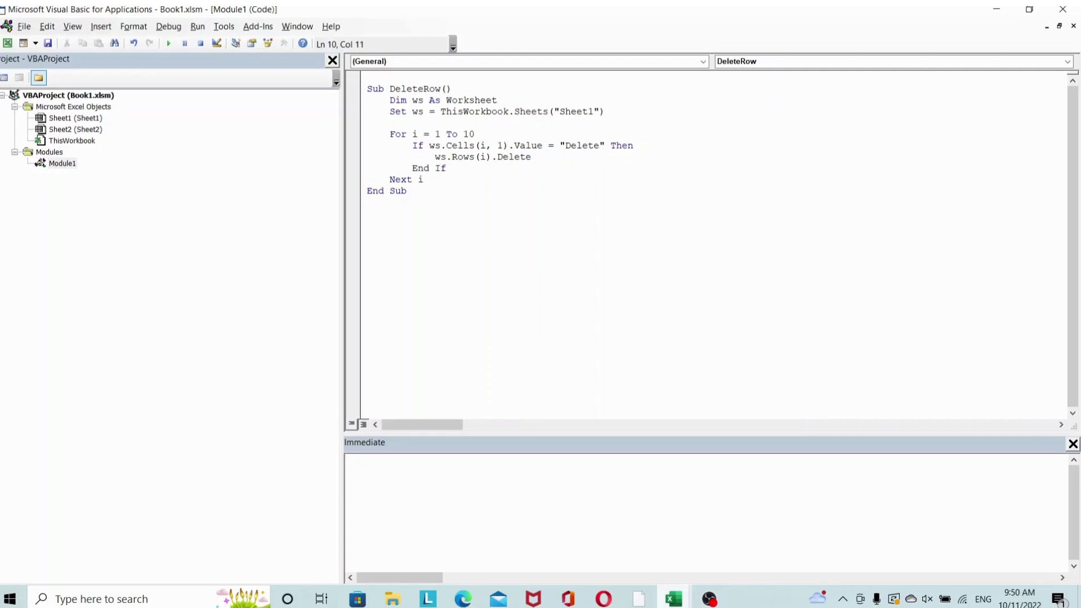
- Switch from the VBA editor back to the workbook showing the Delete/No list
left_click(425, 179)
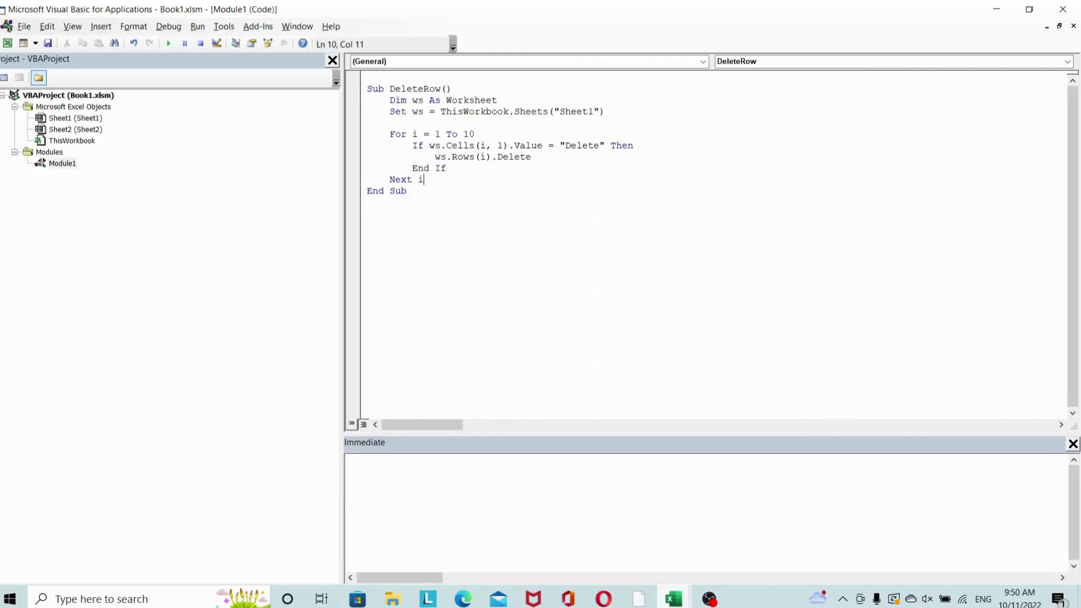
mouse_move(535, 8)
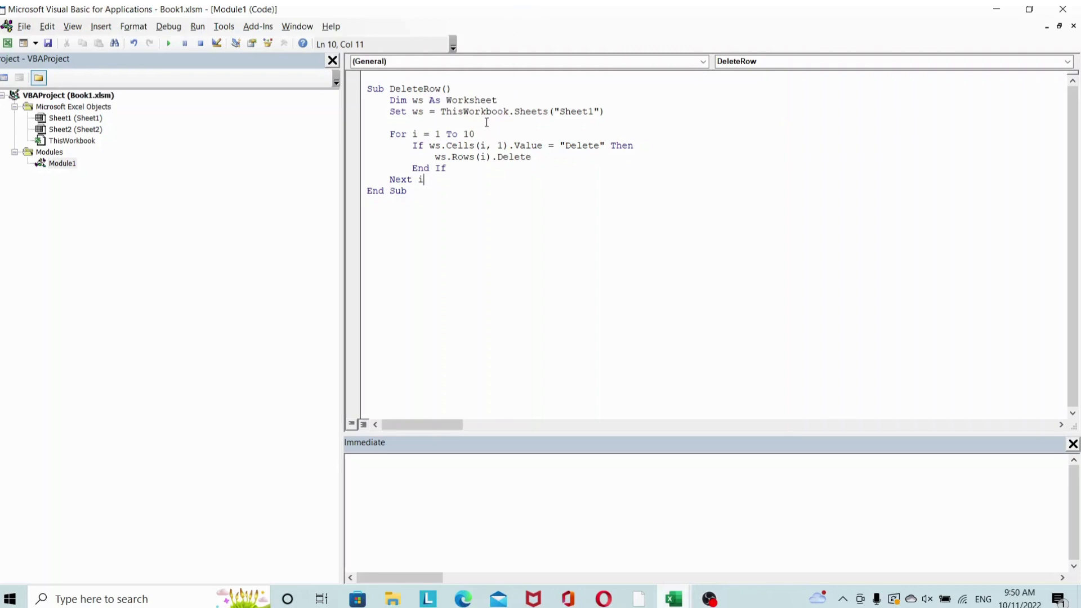
mouse_move(545, 129)
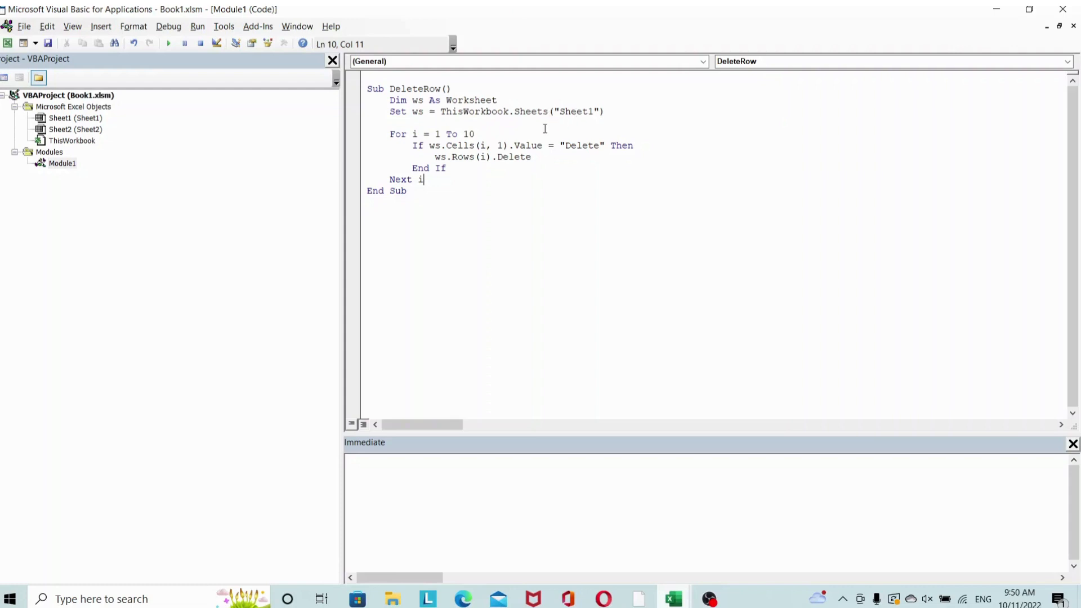
mouse_move(514, 127)
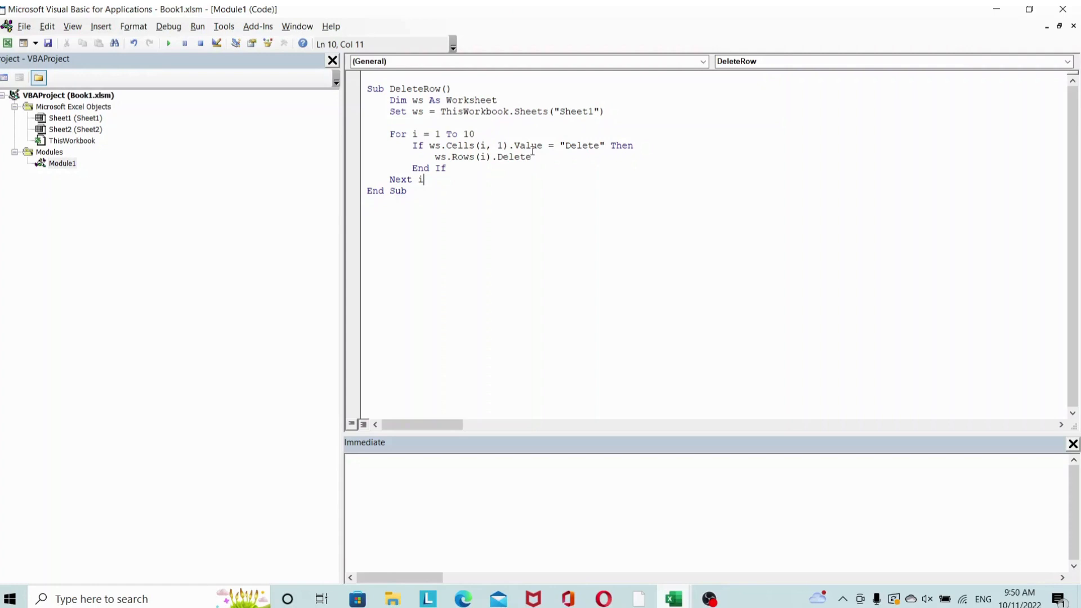
mouse_move(578, 146)
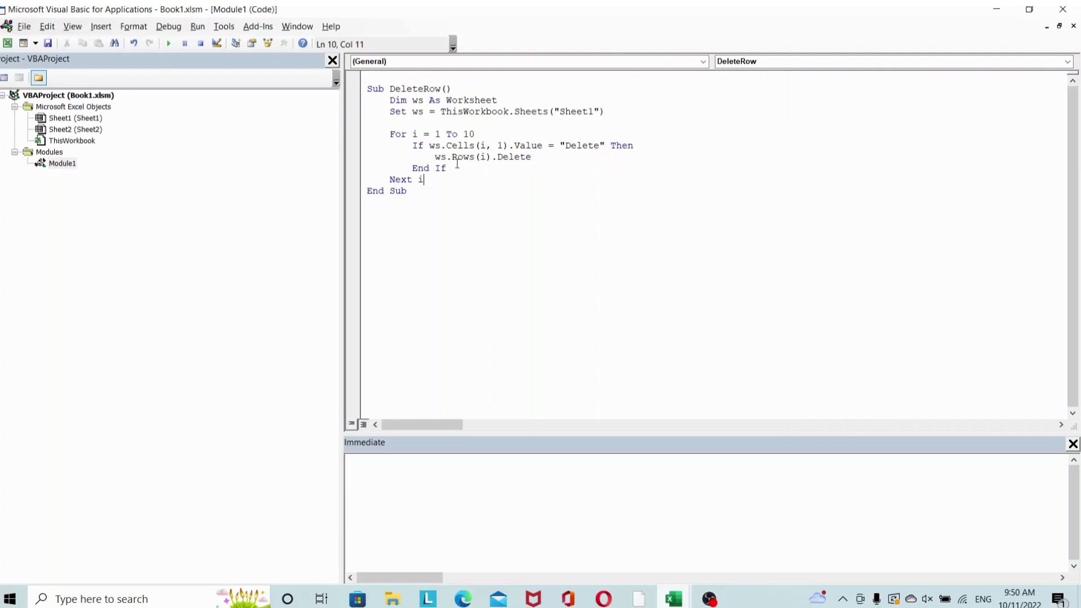
mouse_move(532, 150)
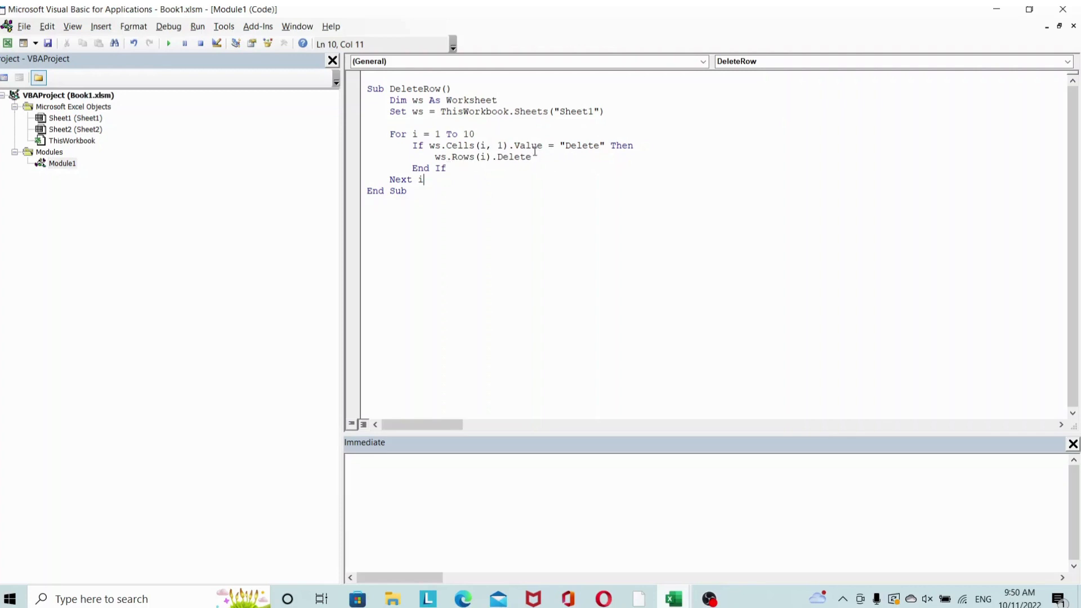
mouse_move(307, 115)
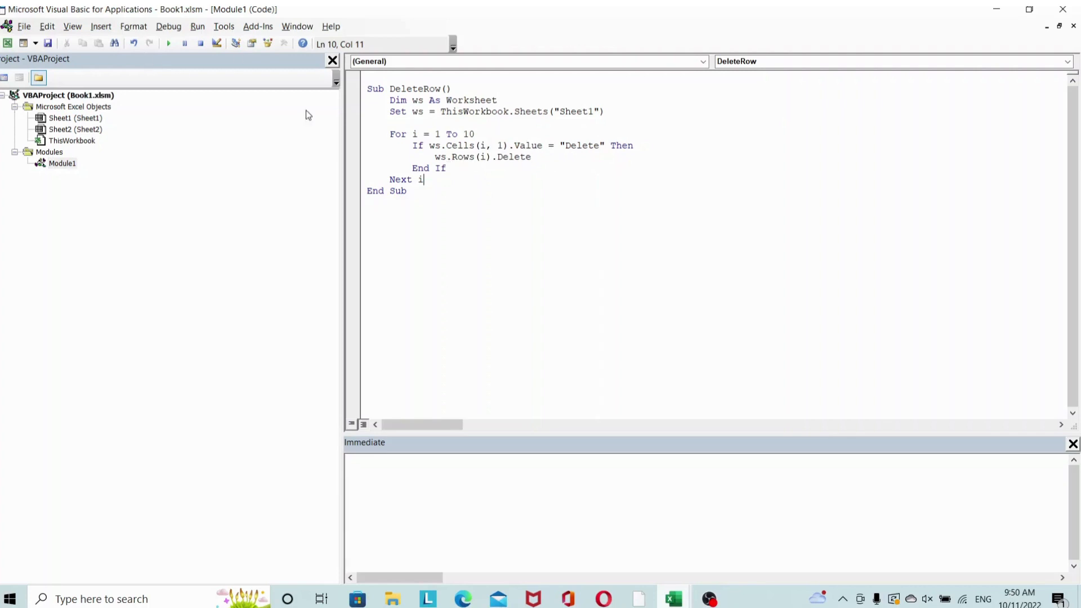
mouse_move(664, 591)
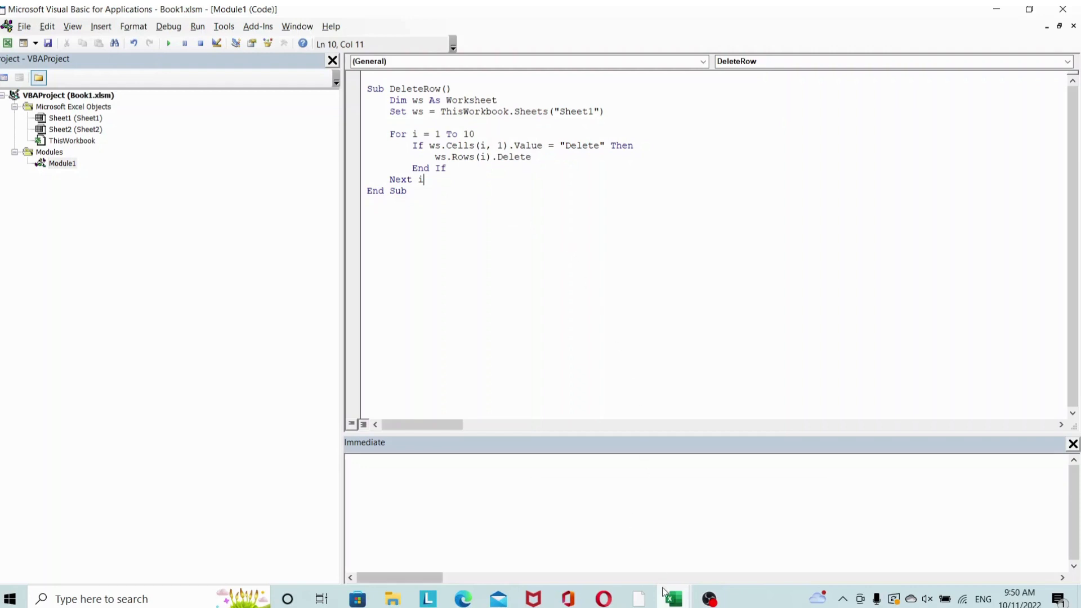
left_click(669, 598)
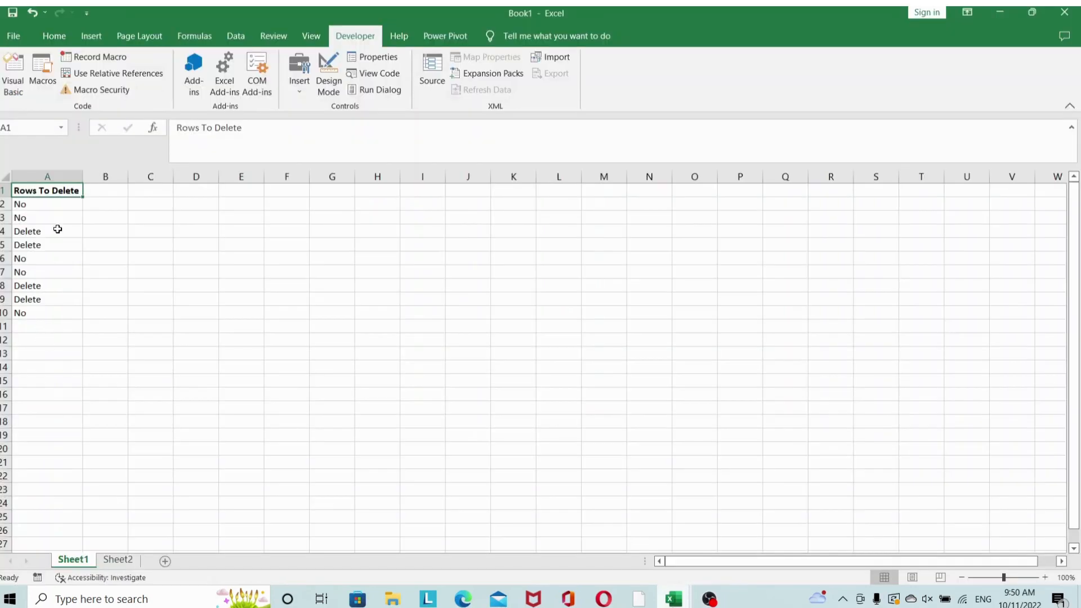
mouse_move(87, 209)
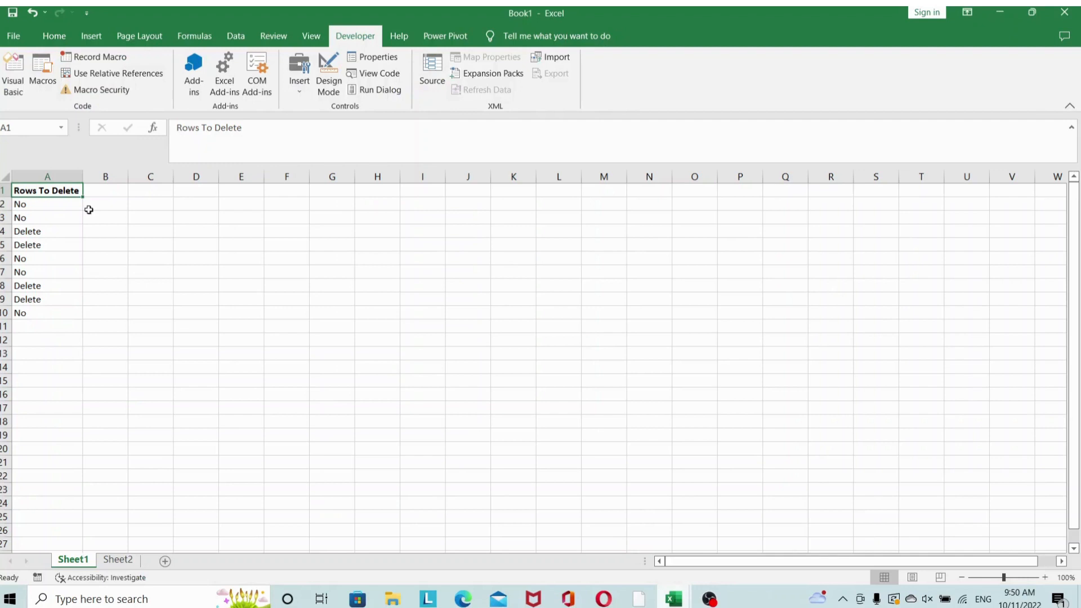
mouse_move(82, 226)
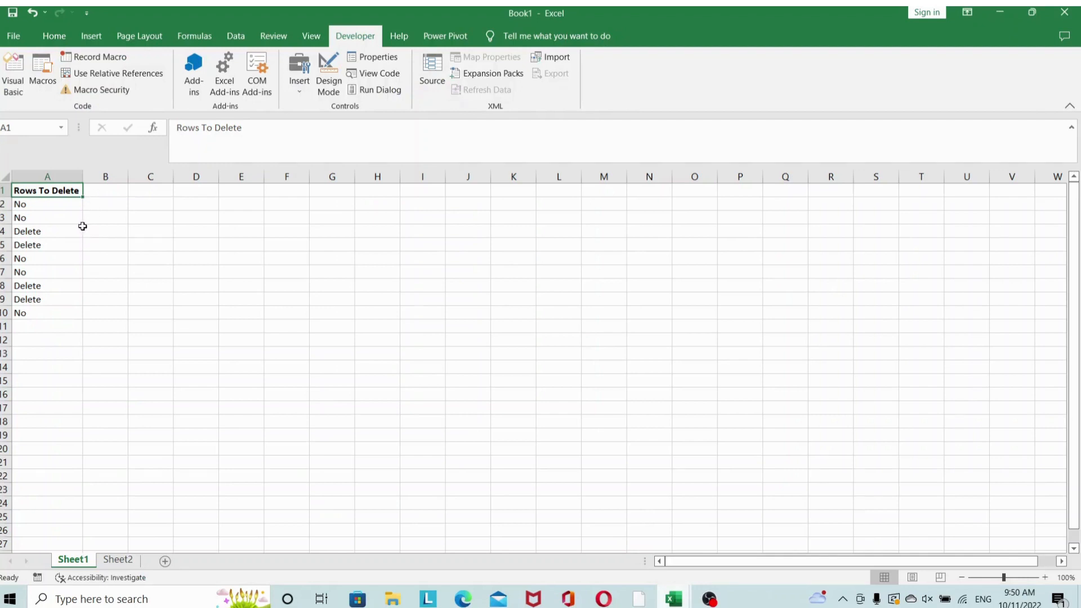
mouse_move(90, 241)
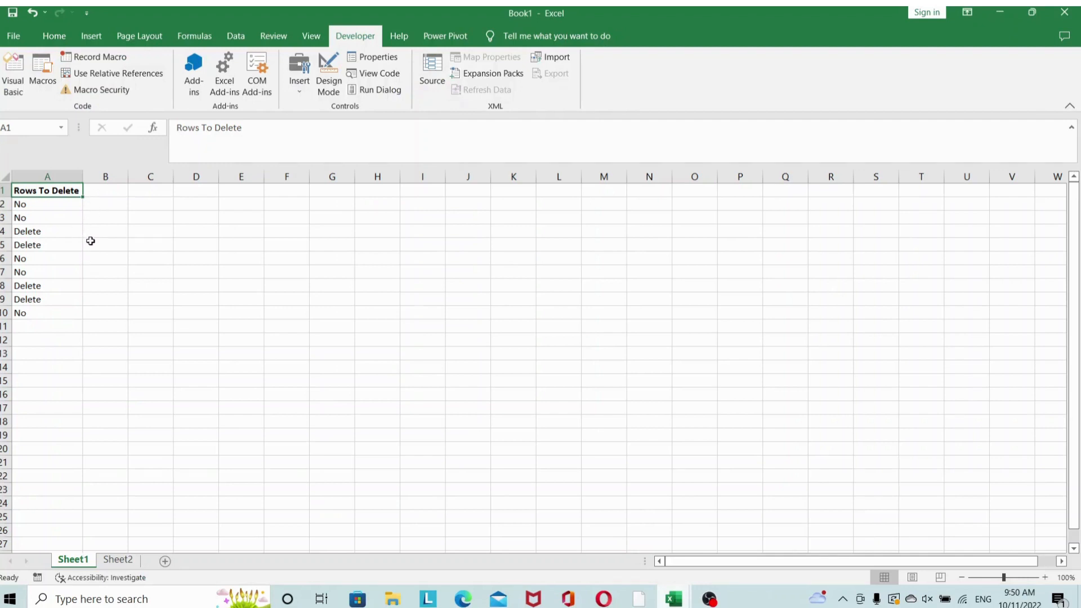
mouse_move(95, 306)
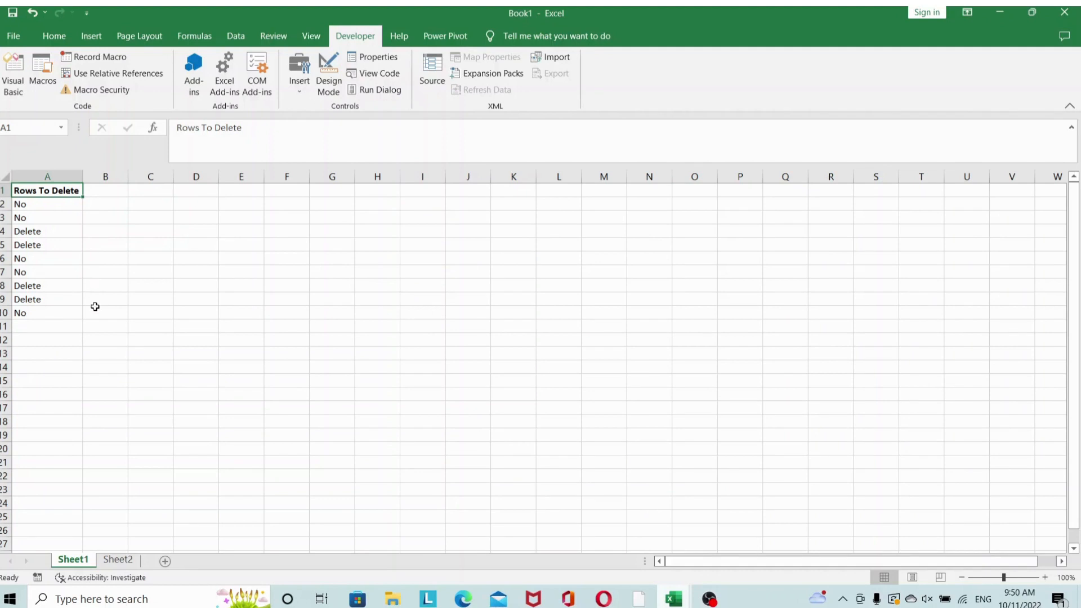
mouse_move(674, 490)
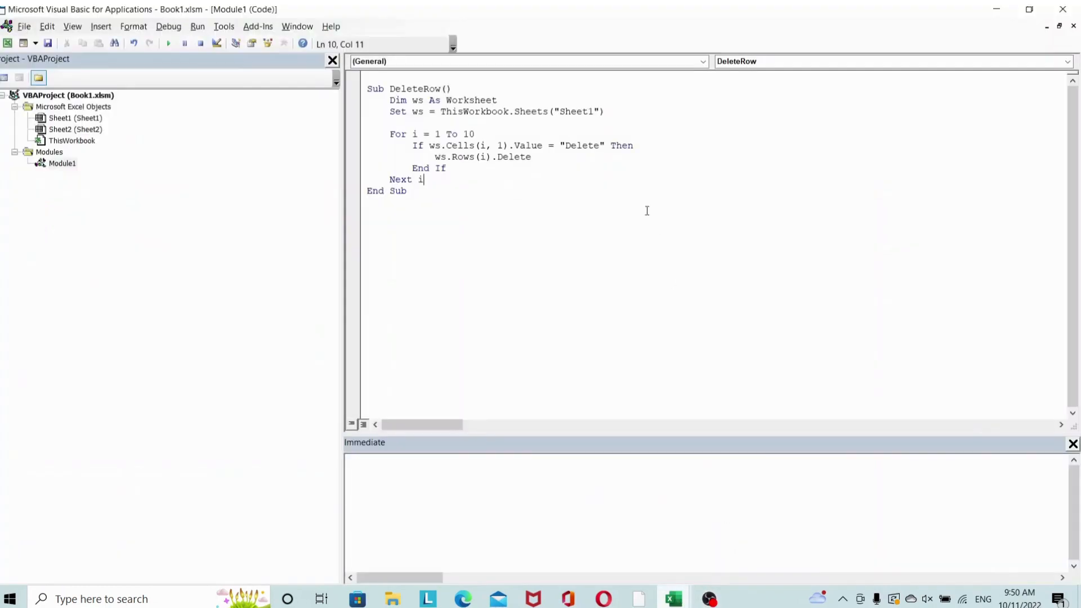
mouse_move(169, 43)
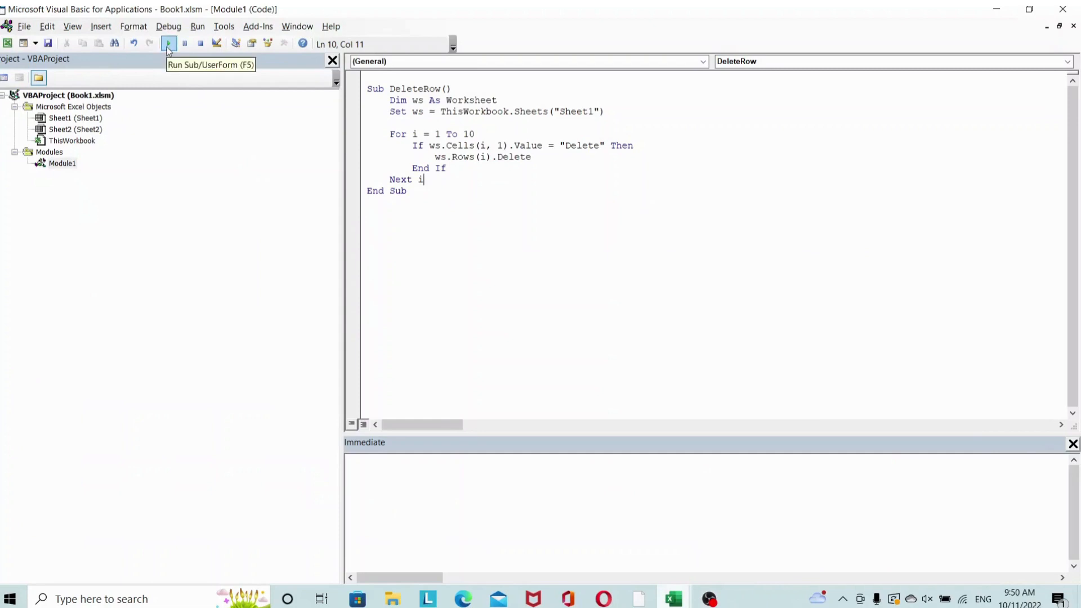
- Run DeleteRow, then select the leftover Delete row 7 for removal
left_click(169, 43)
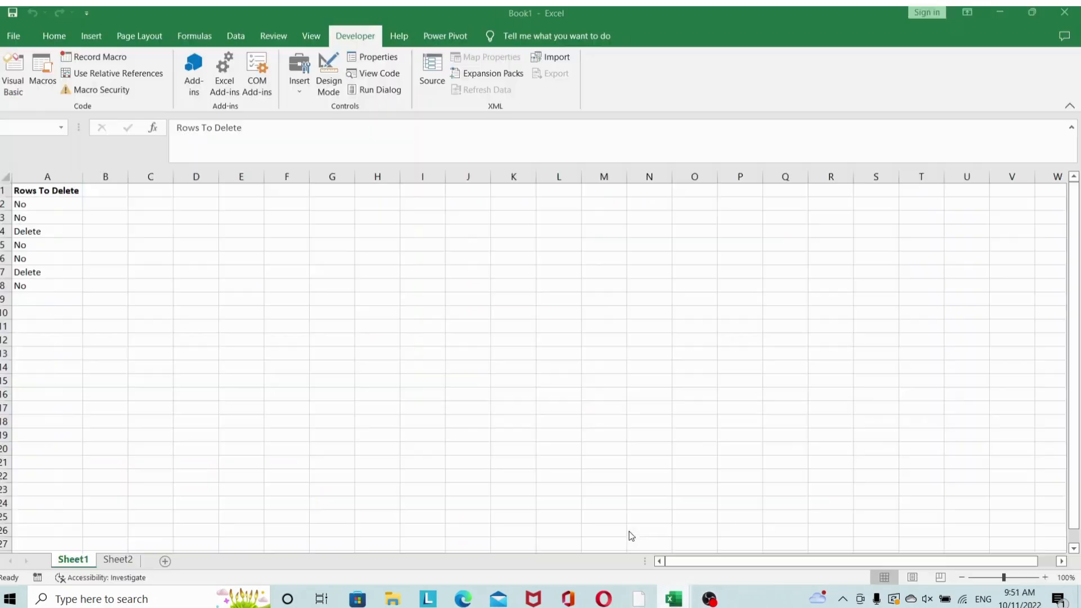
left_click(47, 190)
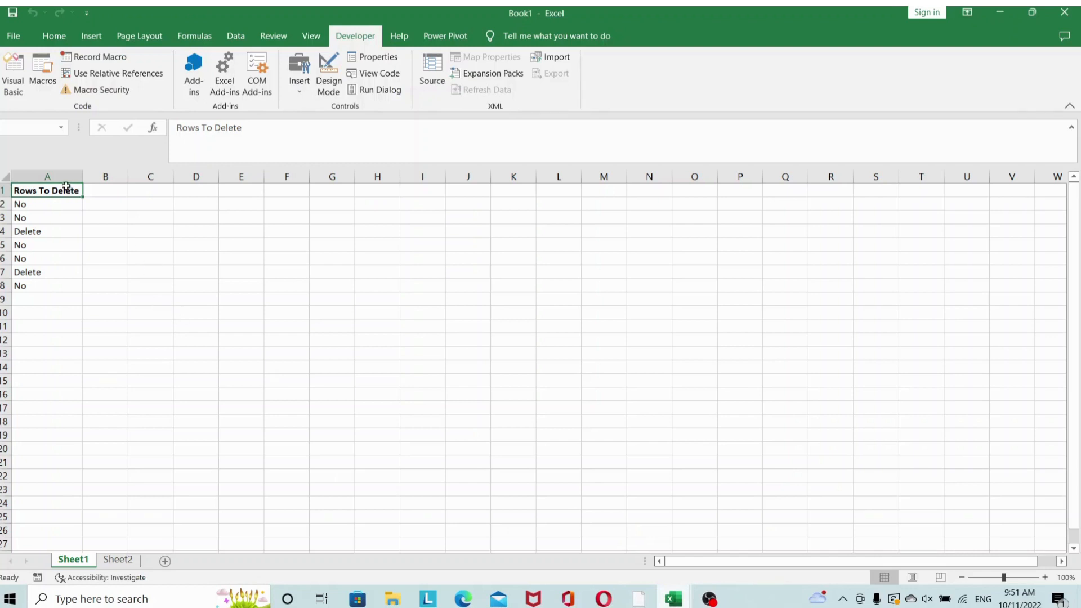
mouse_move(73, 232)
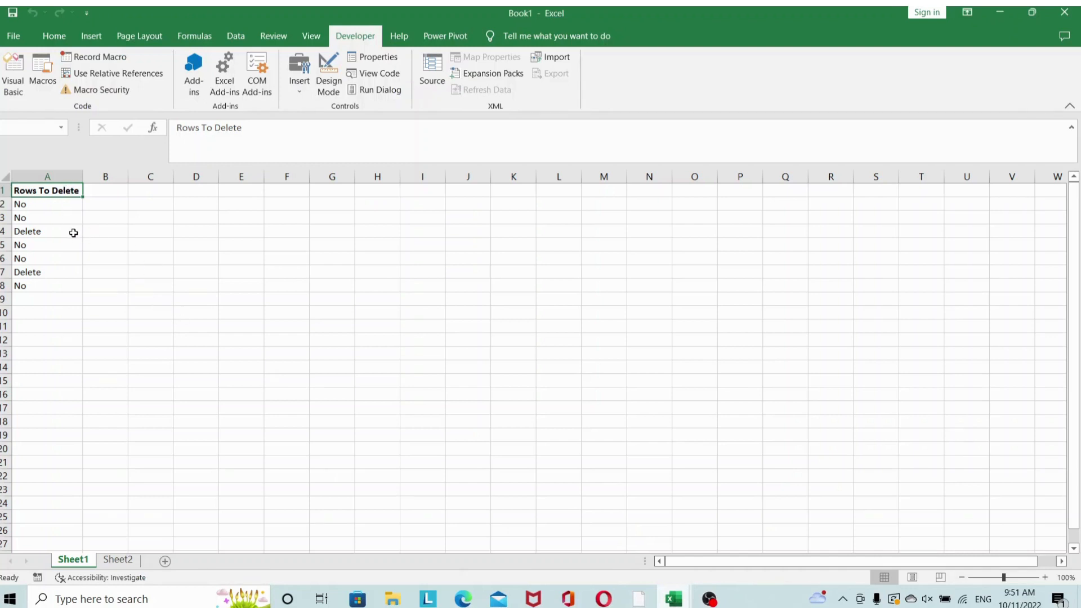
left_click(48, 230)
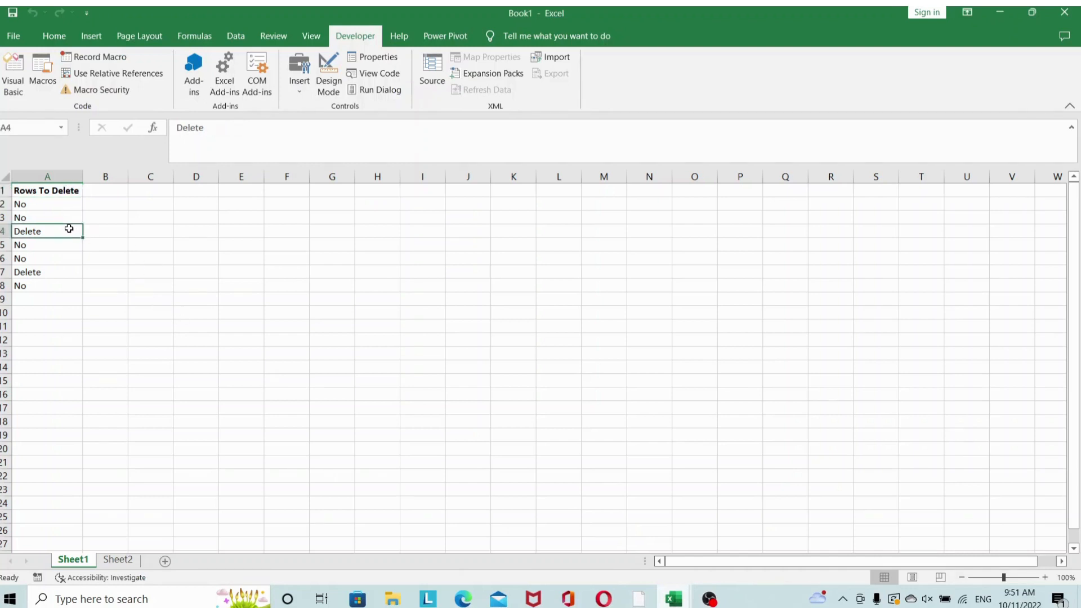
left_click(47, 272)
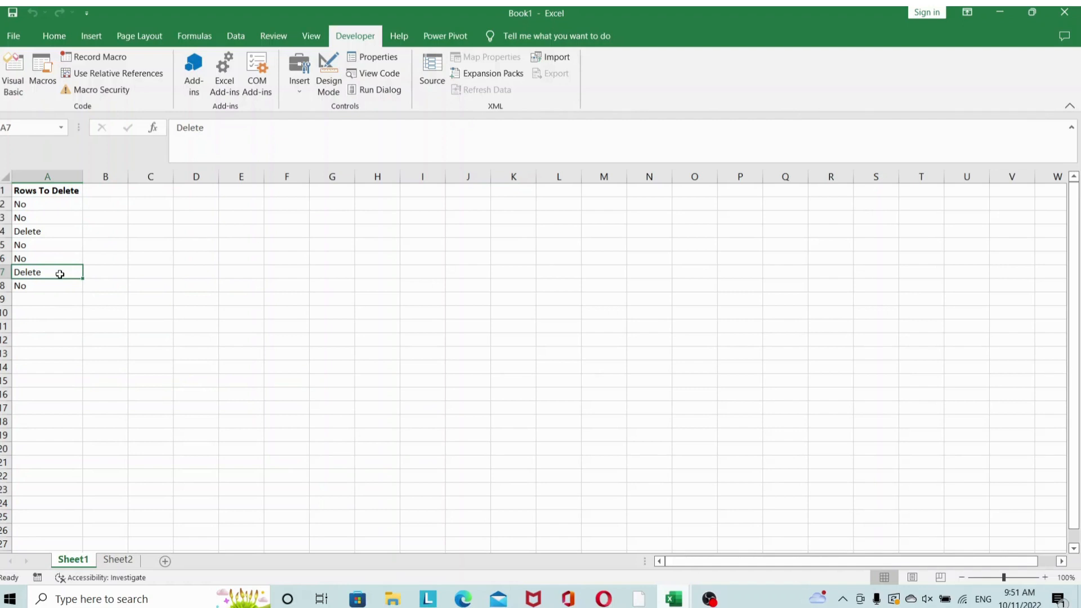
mouse_move(25, 227)
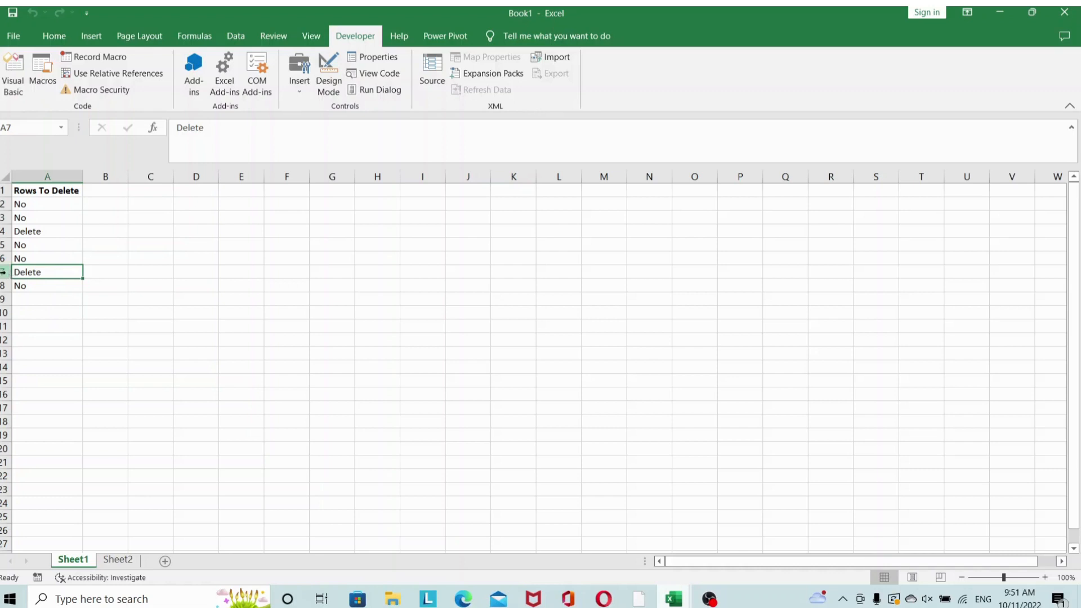
left_click(5, 271)
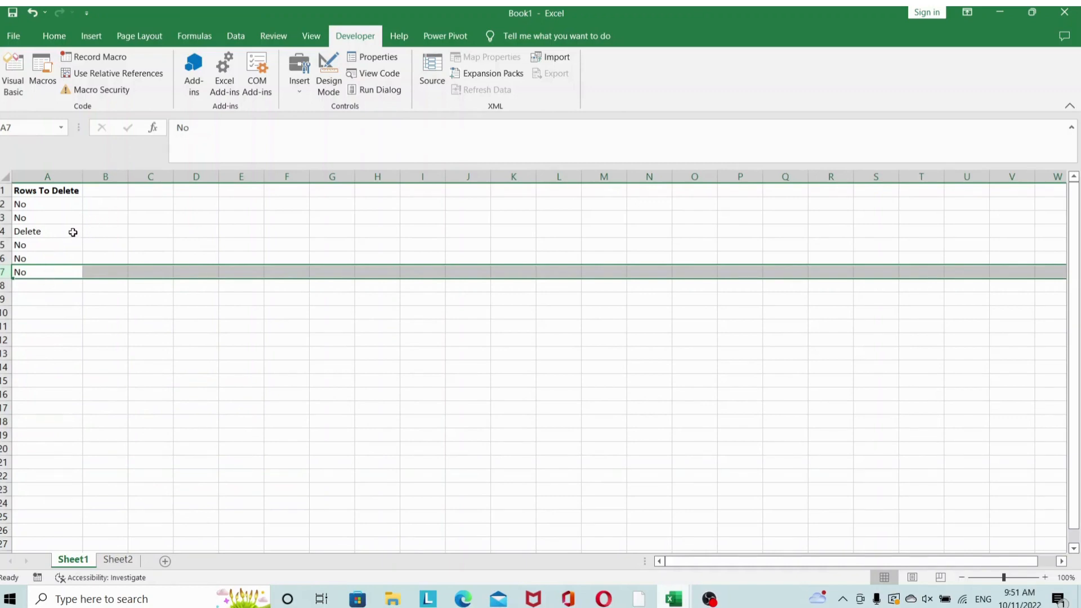
mouse_move(99, 231)
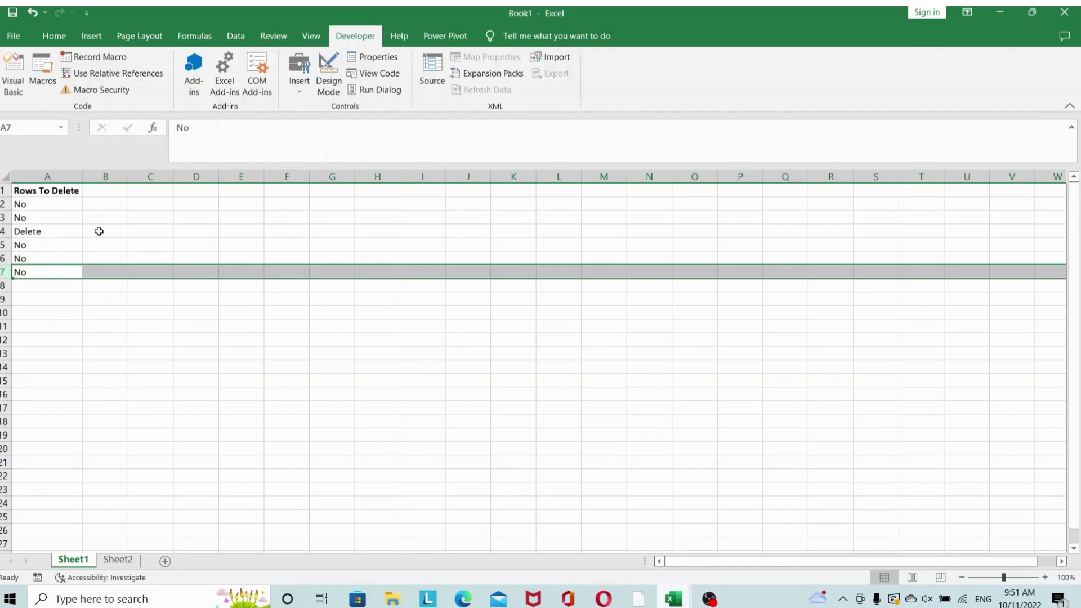
mouse_move(97, 249)
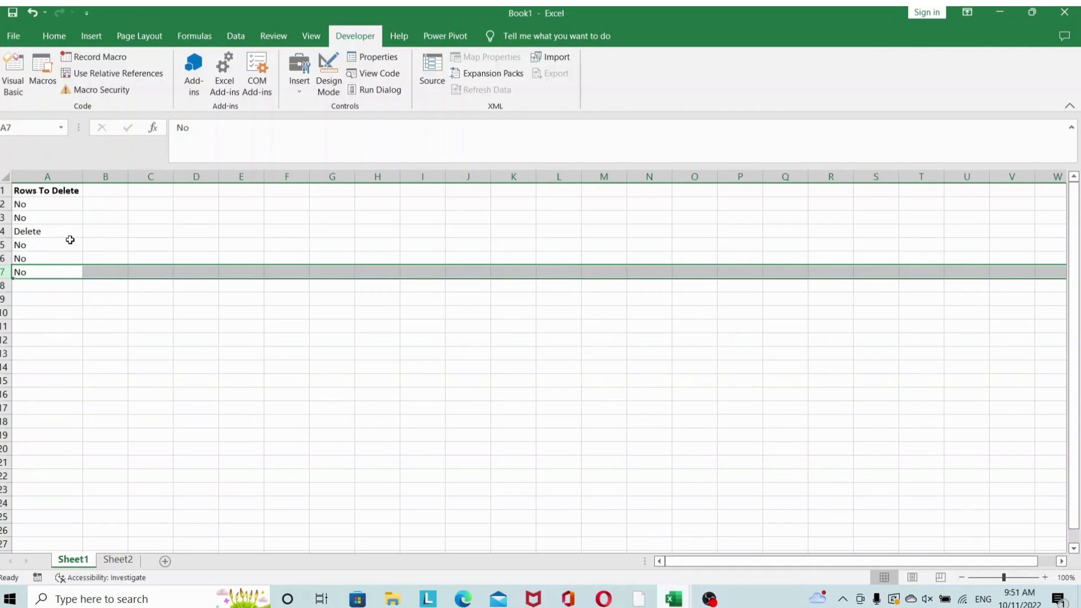
mouse_move(67, 231)
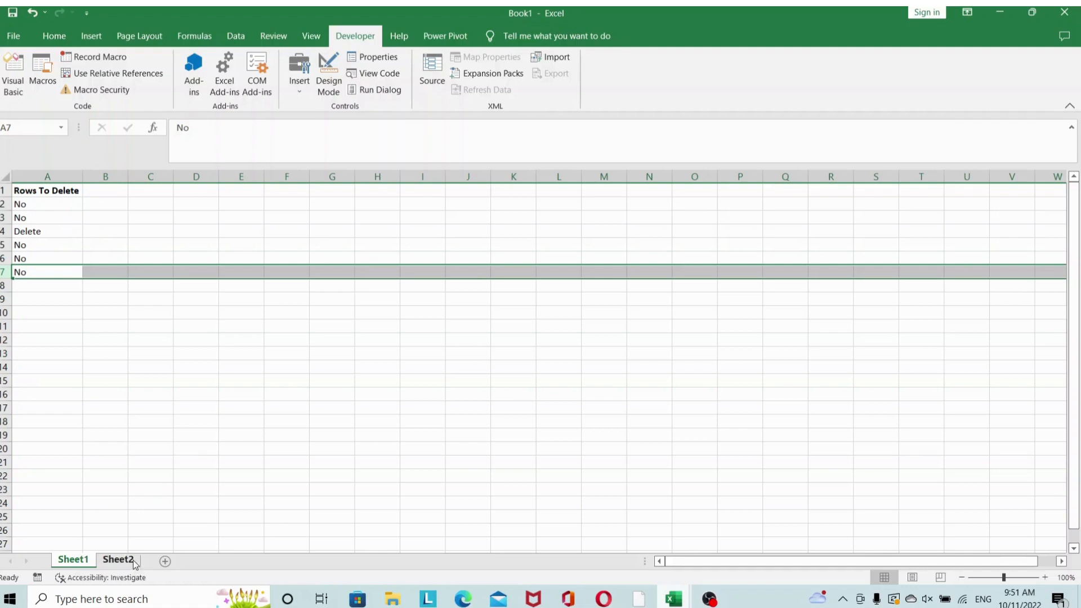
- Copy column A from Sheet2 back into Sheet1 and return to the macro code
left_click(117, 559)
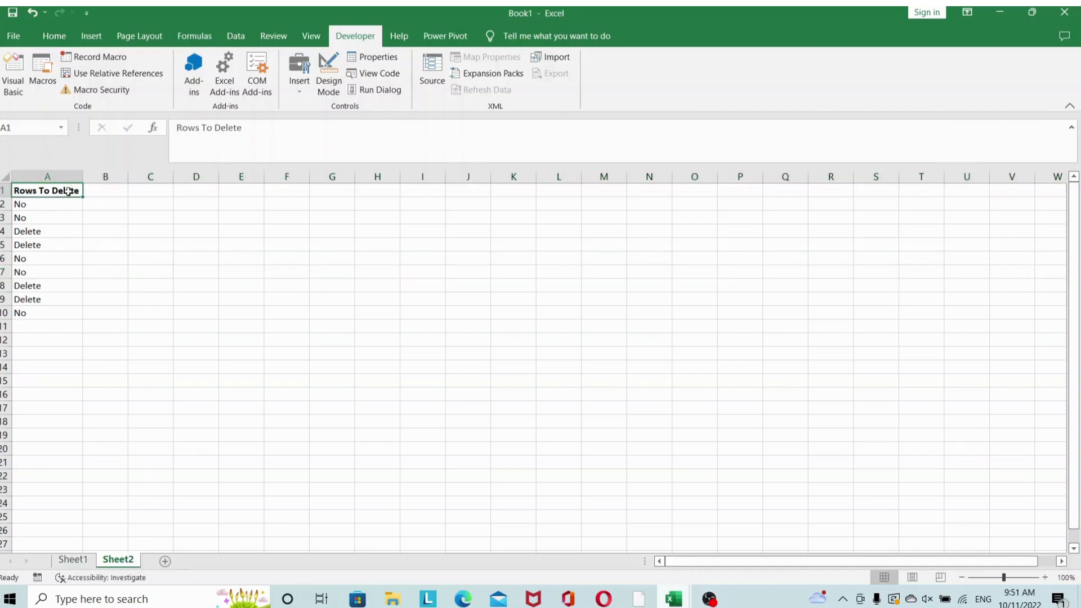
left_click(47, 177)
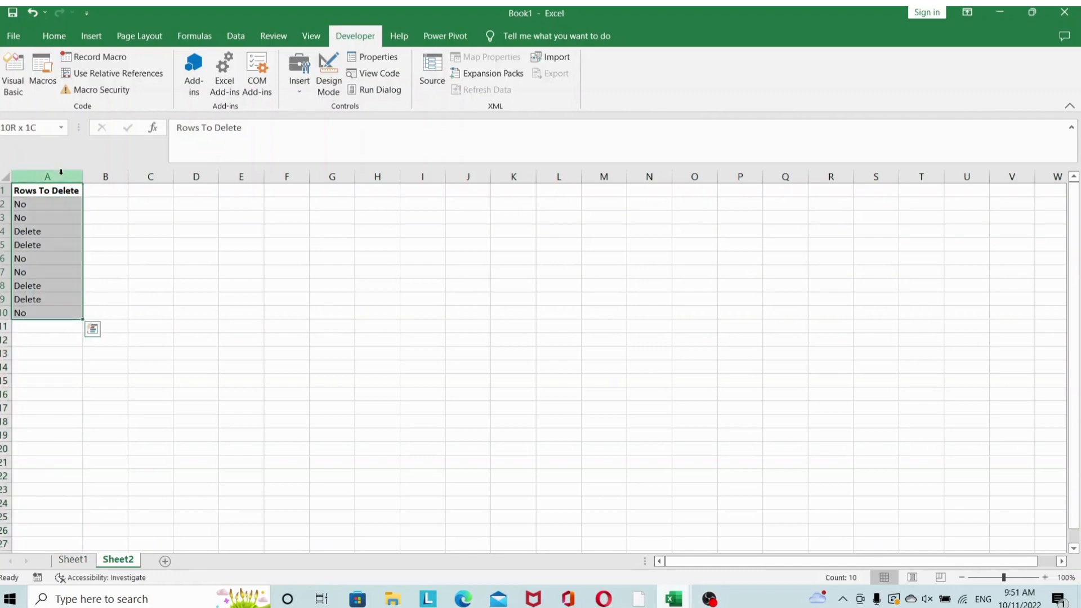
key("ctrl+c")
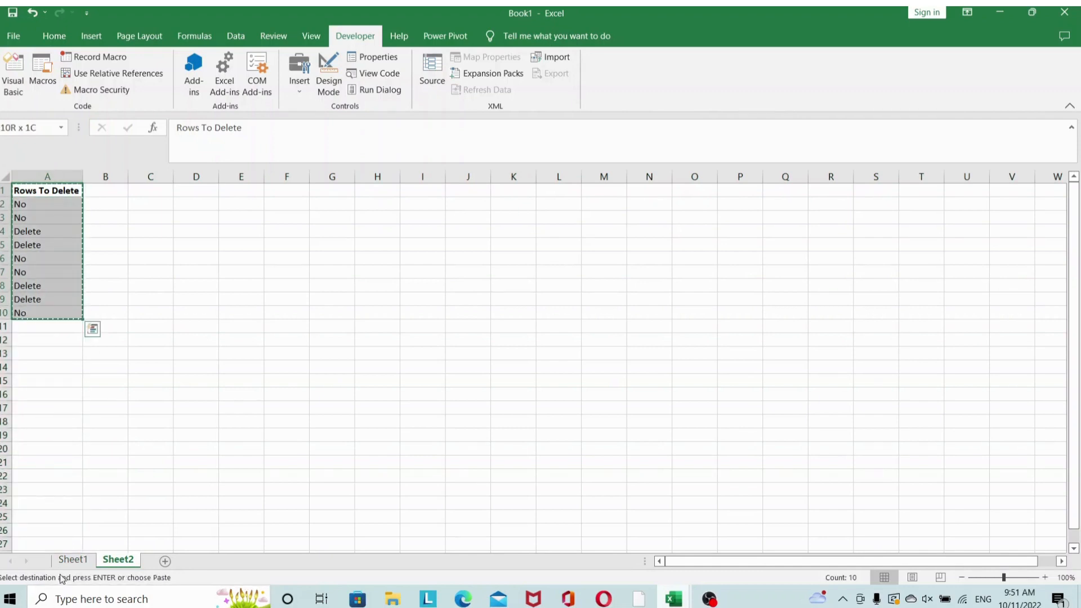
left_click(73, 559)
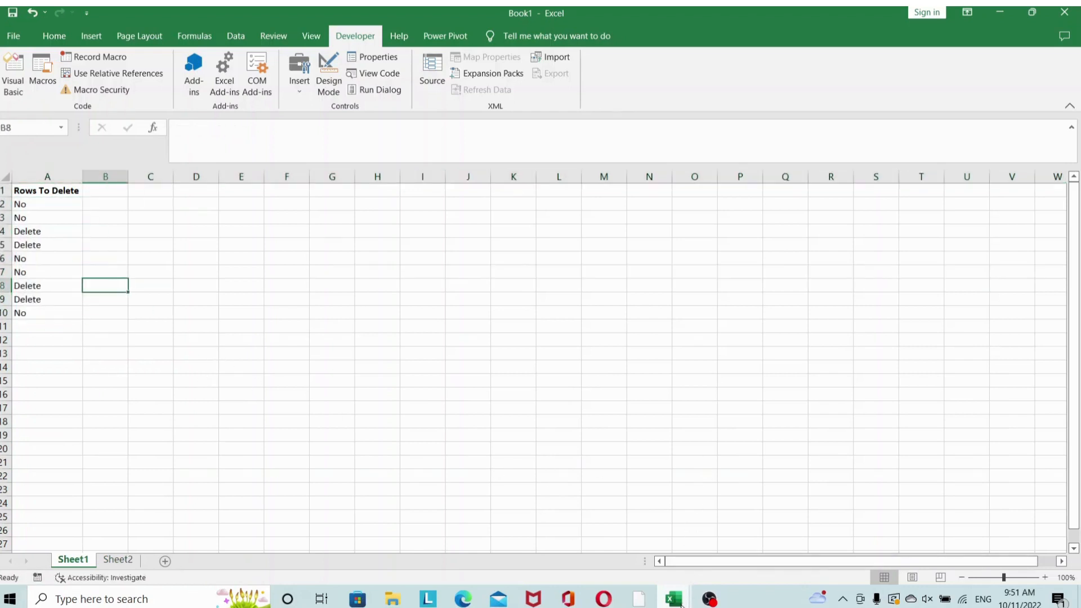
left_click(378, 74)
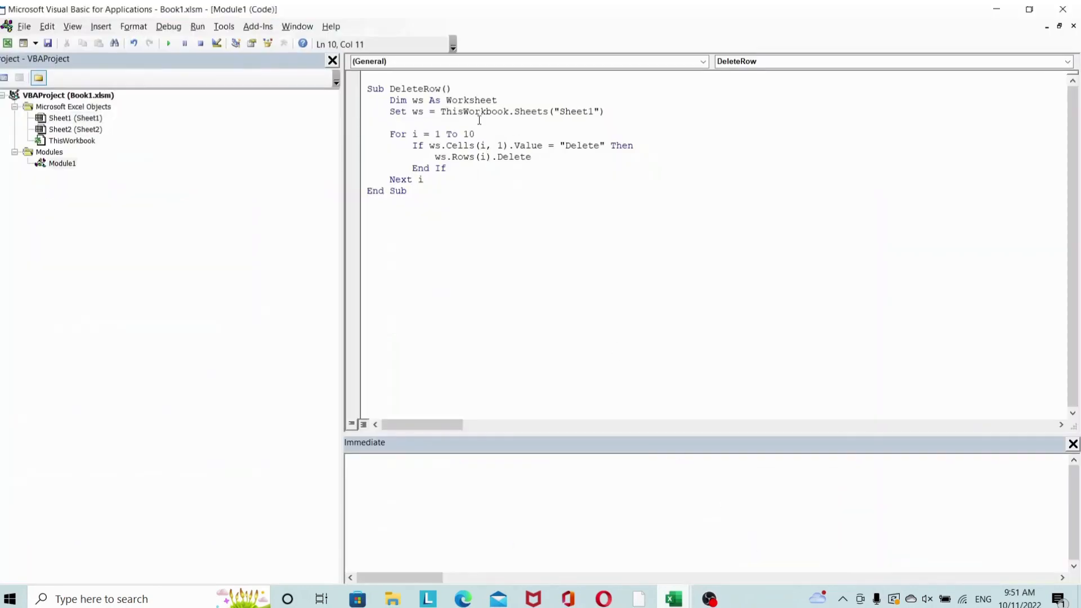
- Change the loop line to For i = 10 To 1 Step -1
left_click(473, 134)
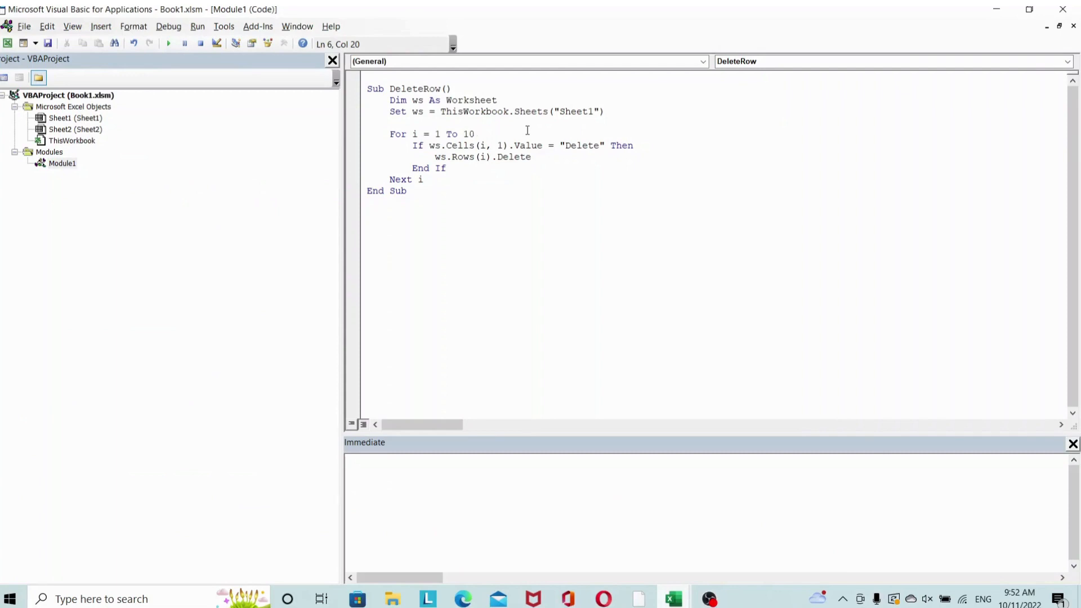
left_click(429, 134)
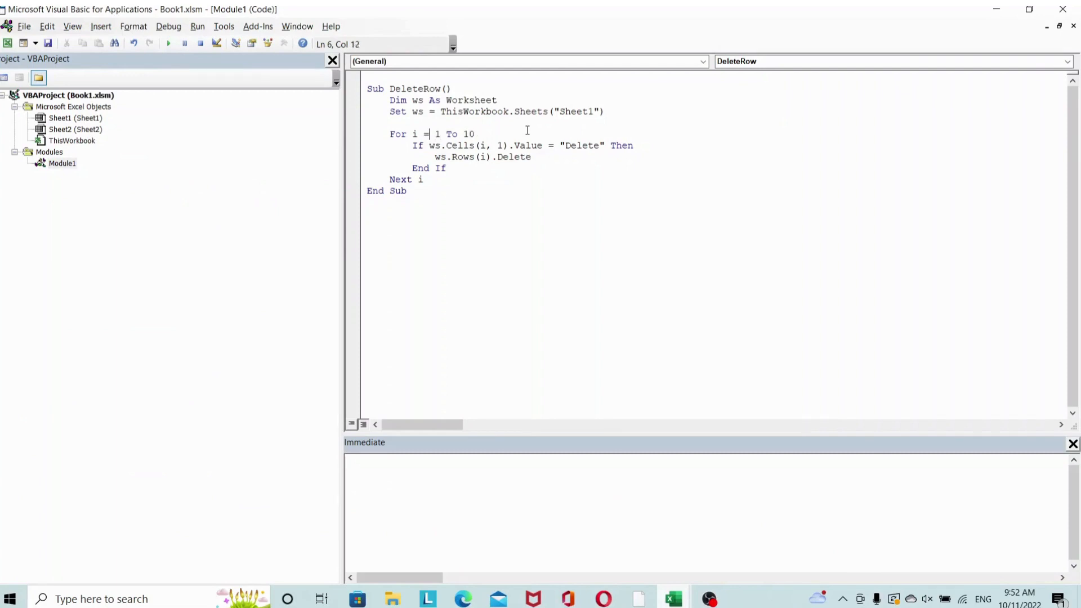
type("0")
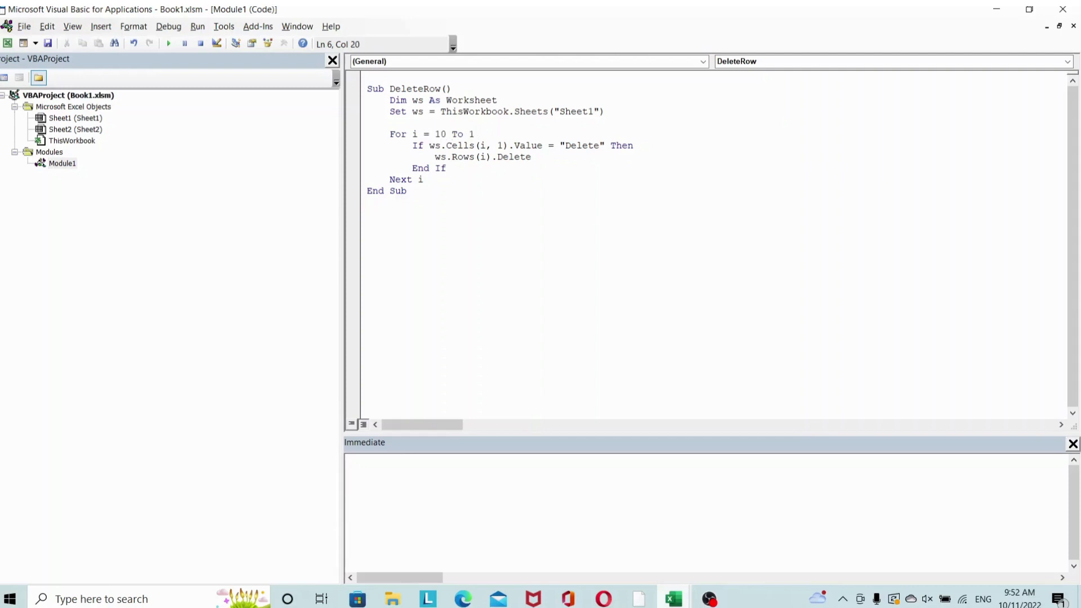
type("Ste")
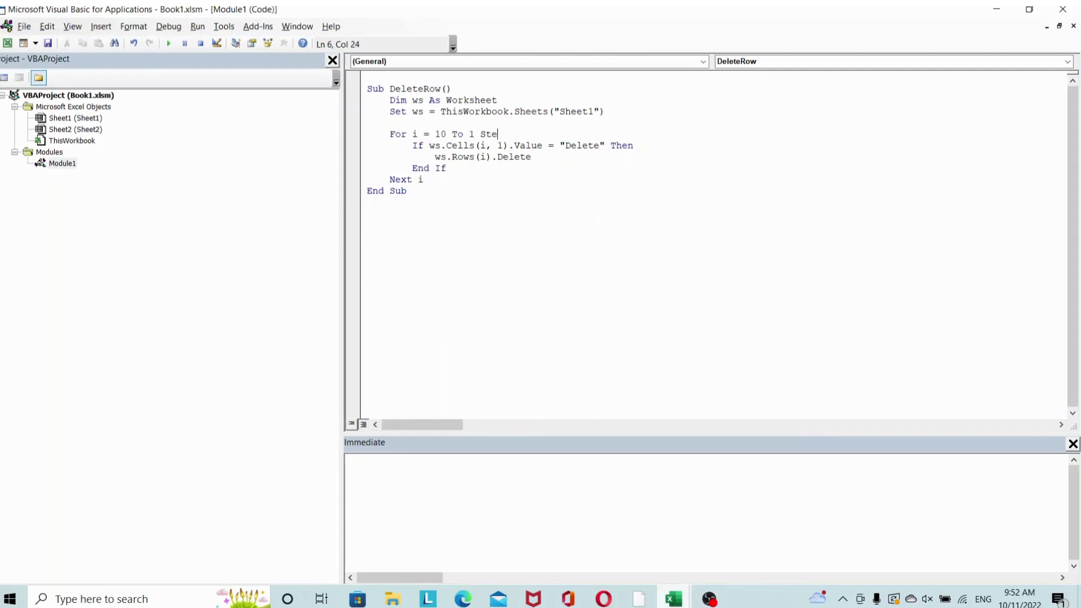
type("p")
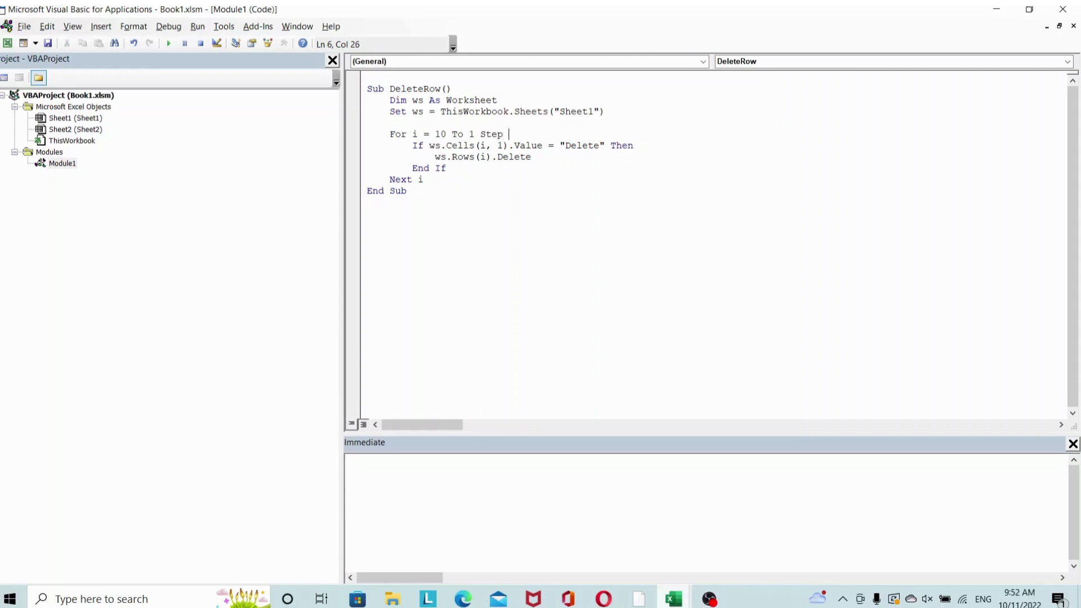
type("-1")
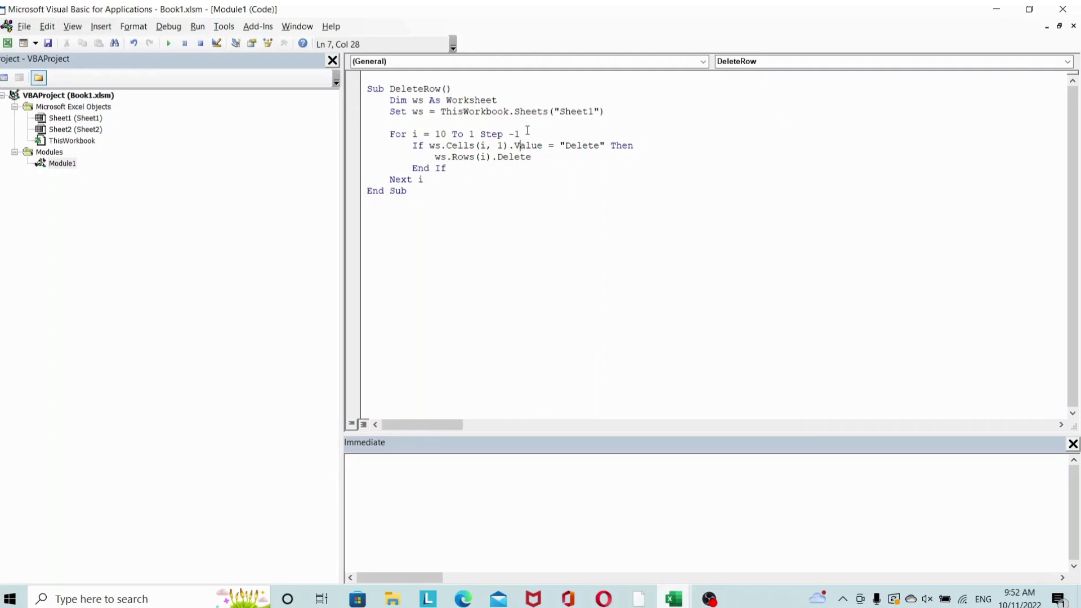
mouse_move(576, 226)
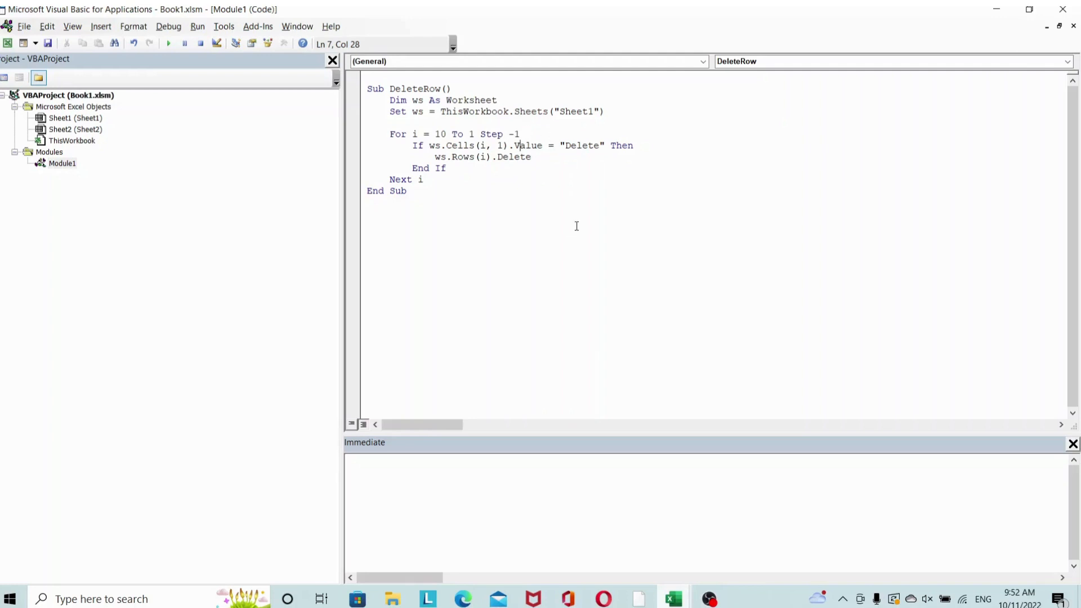
mouse_move(169, 43)
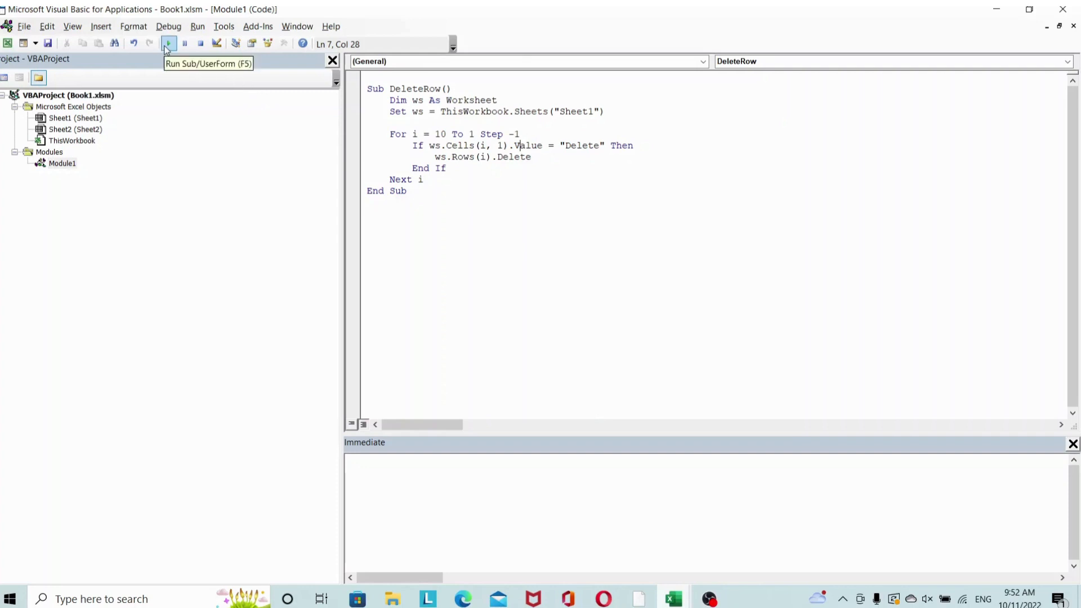
mouse_move(530, 230)
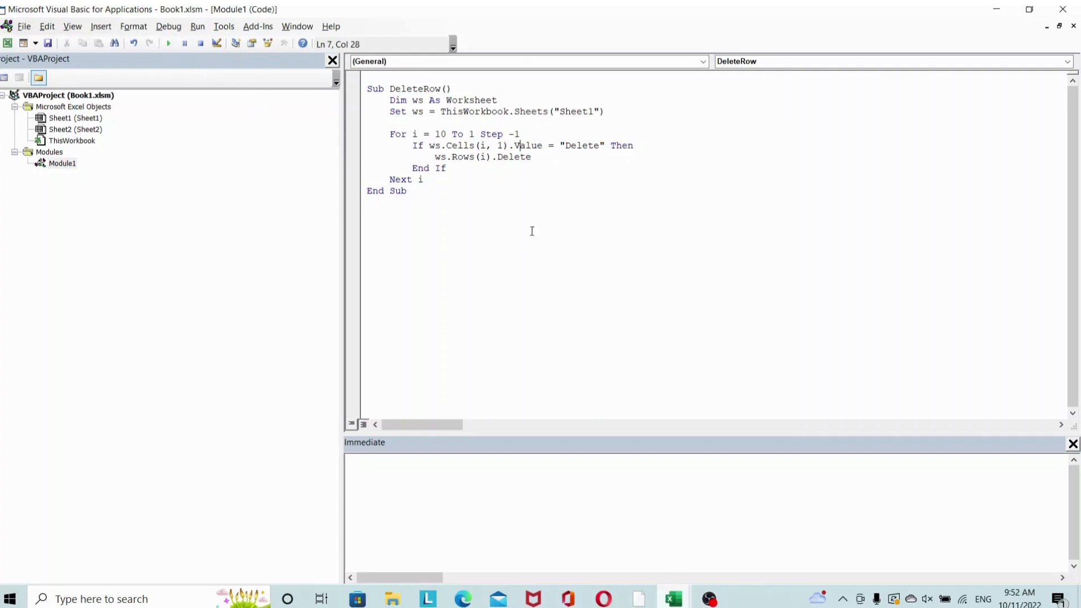
- Run the reversed macro so Sheet1 keeps only the five No entries
left_click(671, 598)
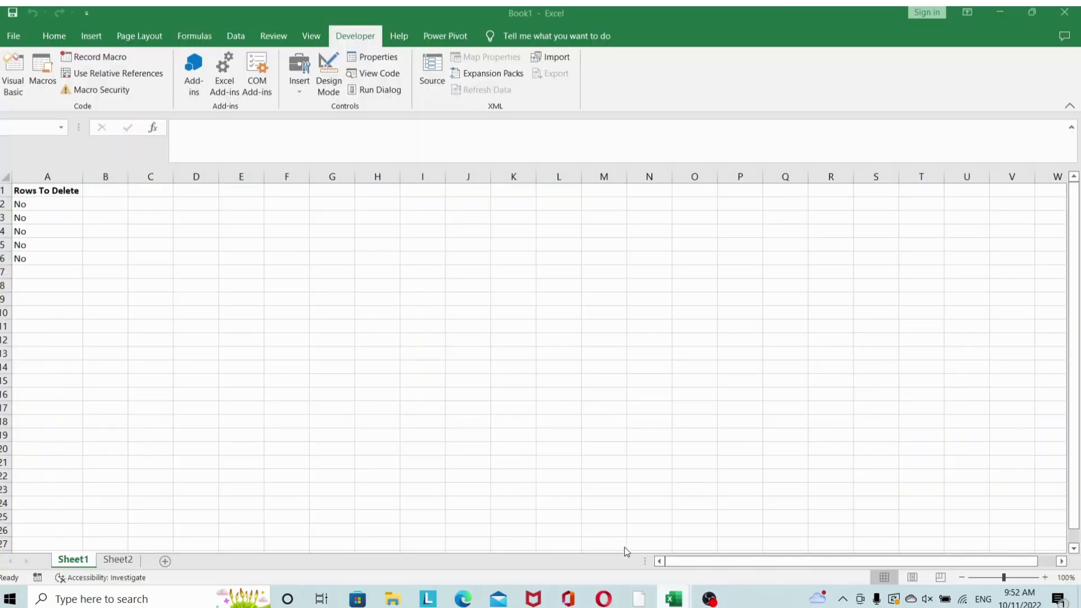
left_click(105, 284)
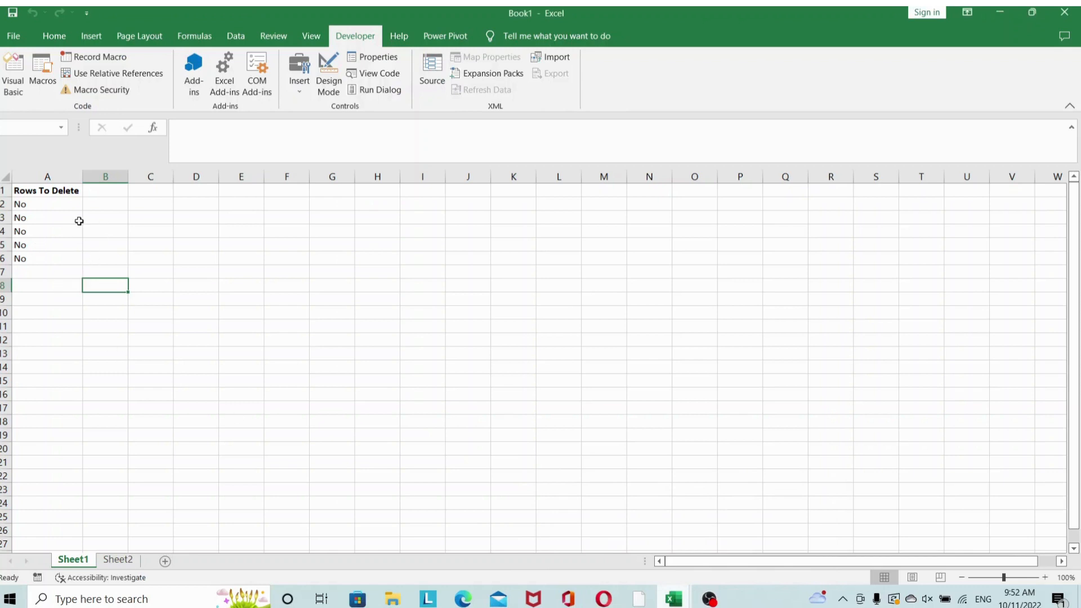
mouse_move(63, 259)
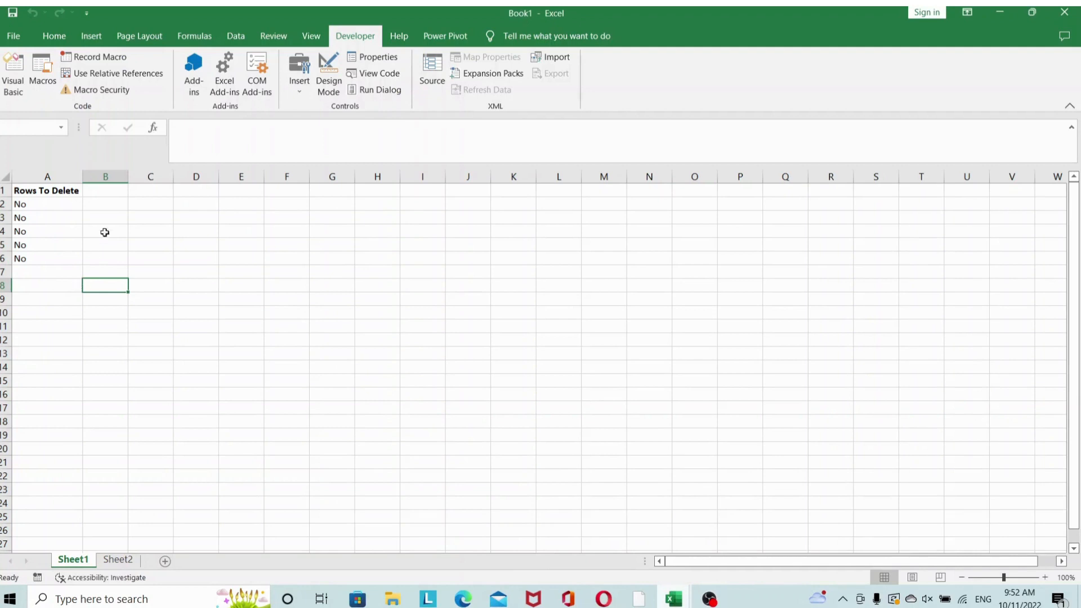
mouse_move(65, 204)
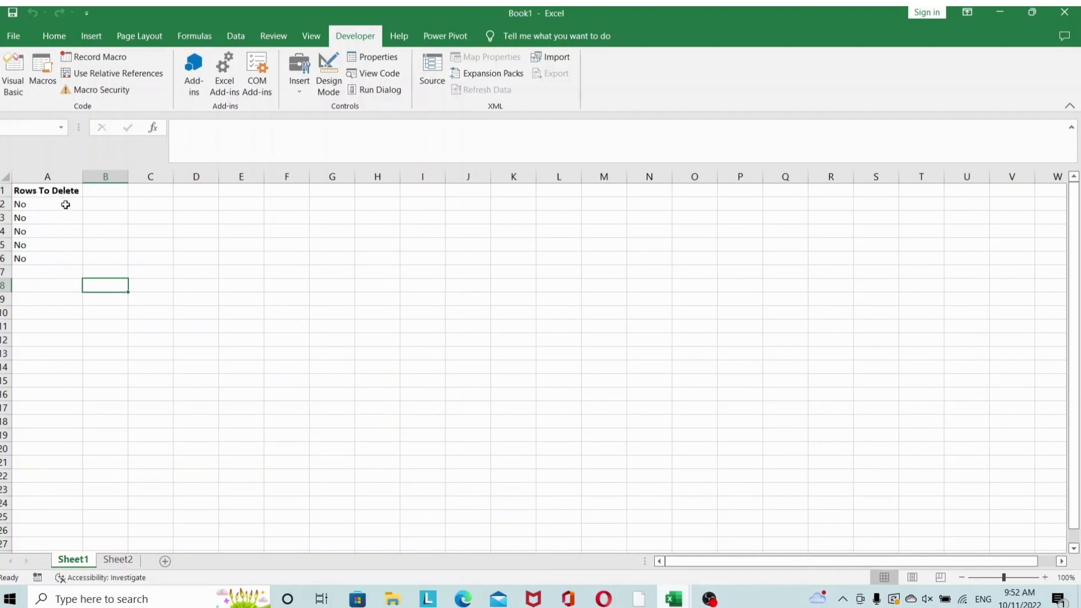
mouse_move(36, 307)
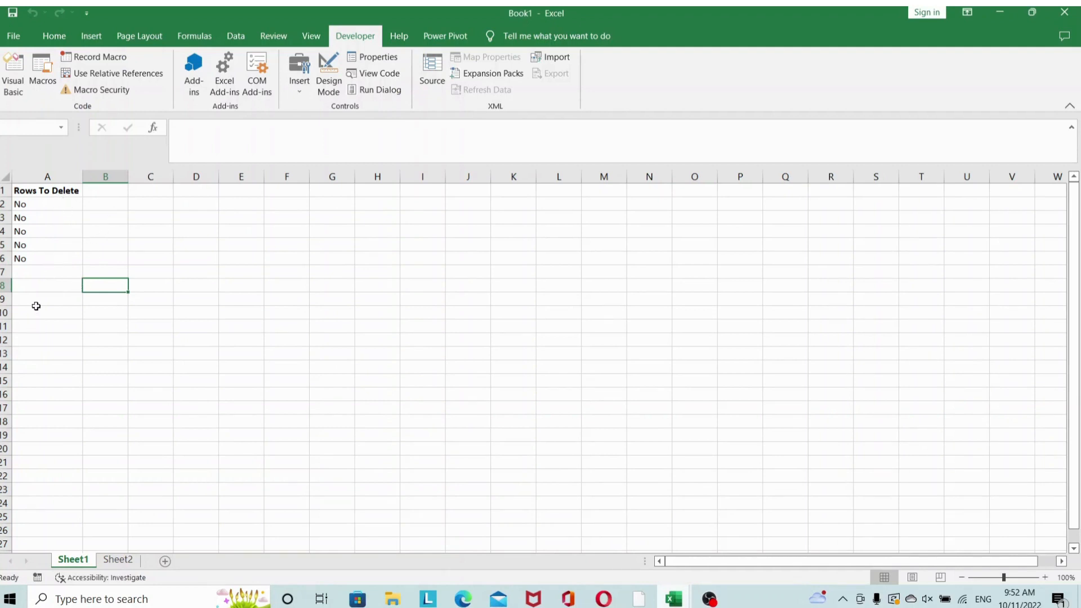